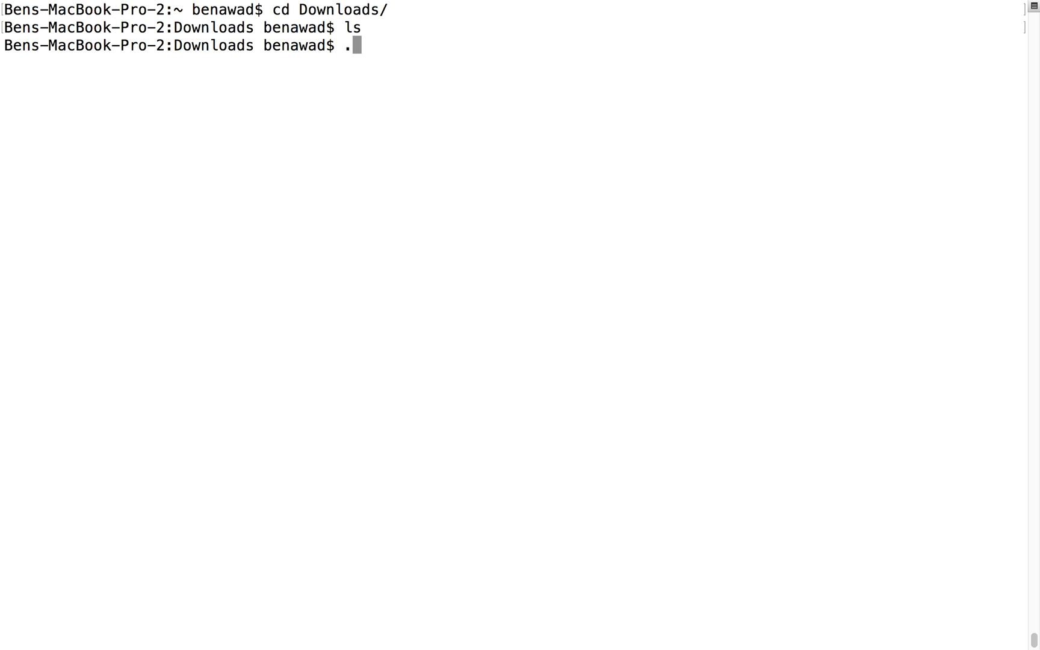
Create folders a, b and c in Downloads and an empty somefile inside a.
key("Backspace")
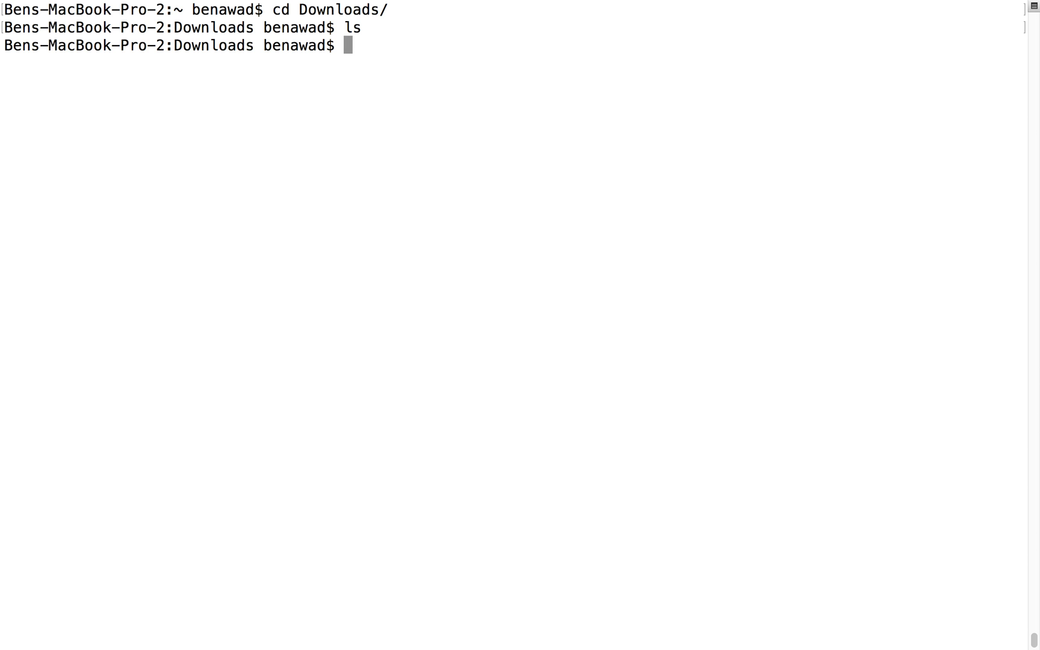
type("mkdir a b  c")
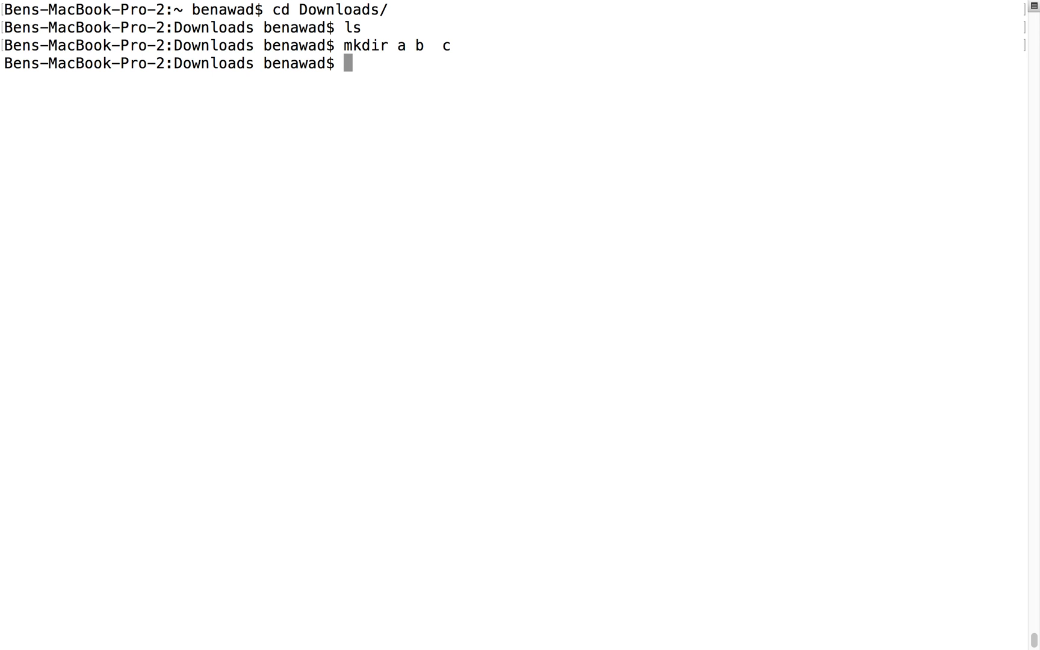
type("mv a/")
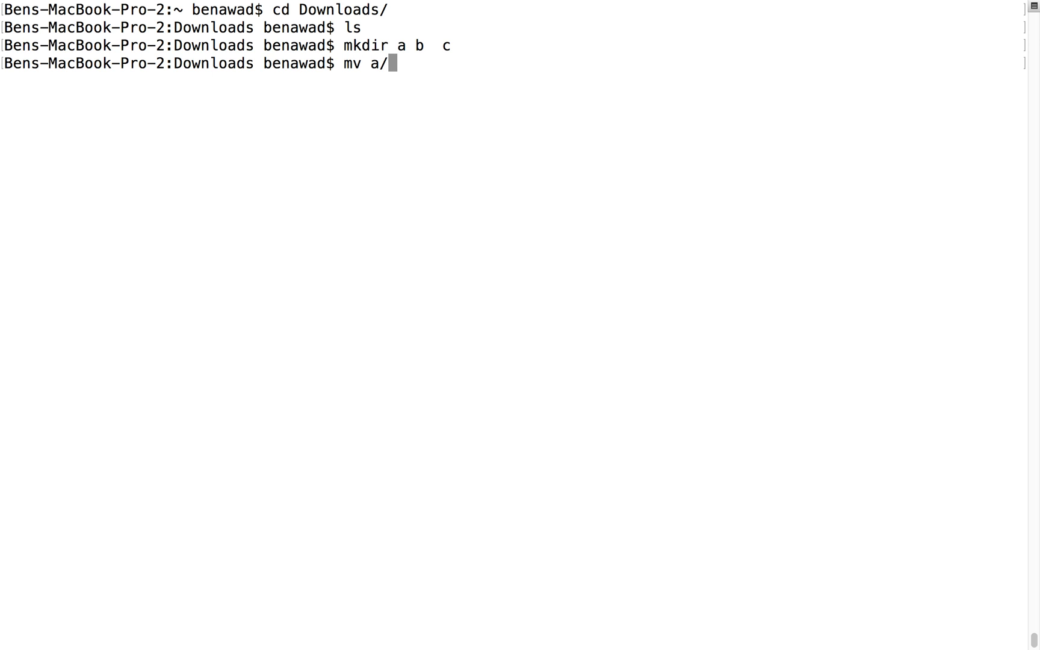
type("a .")
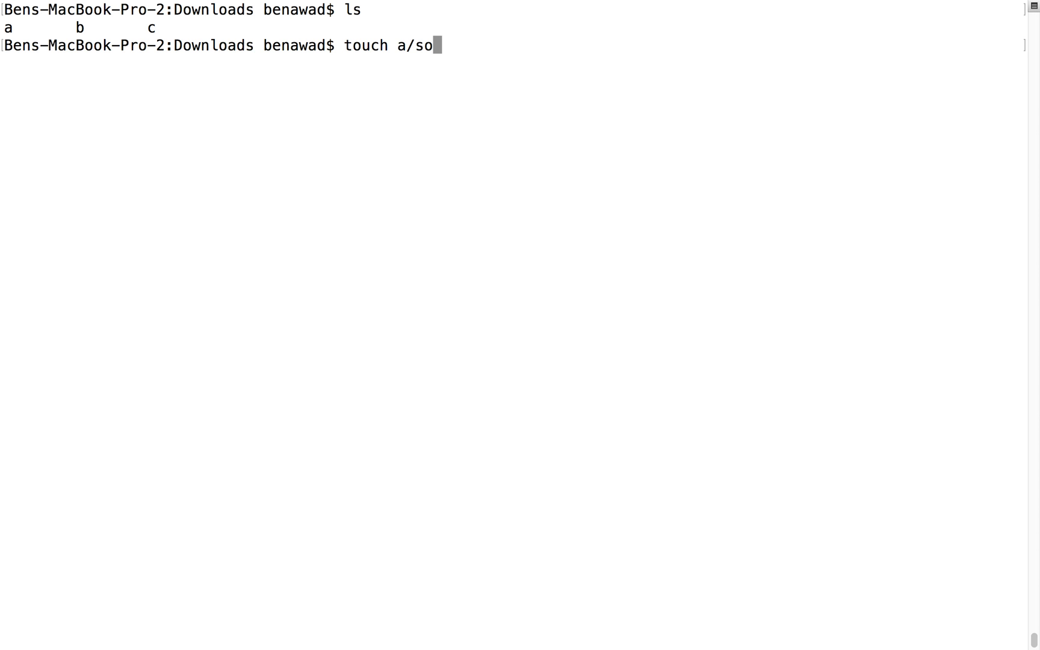
key("Return")
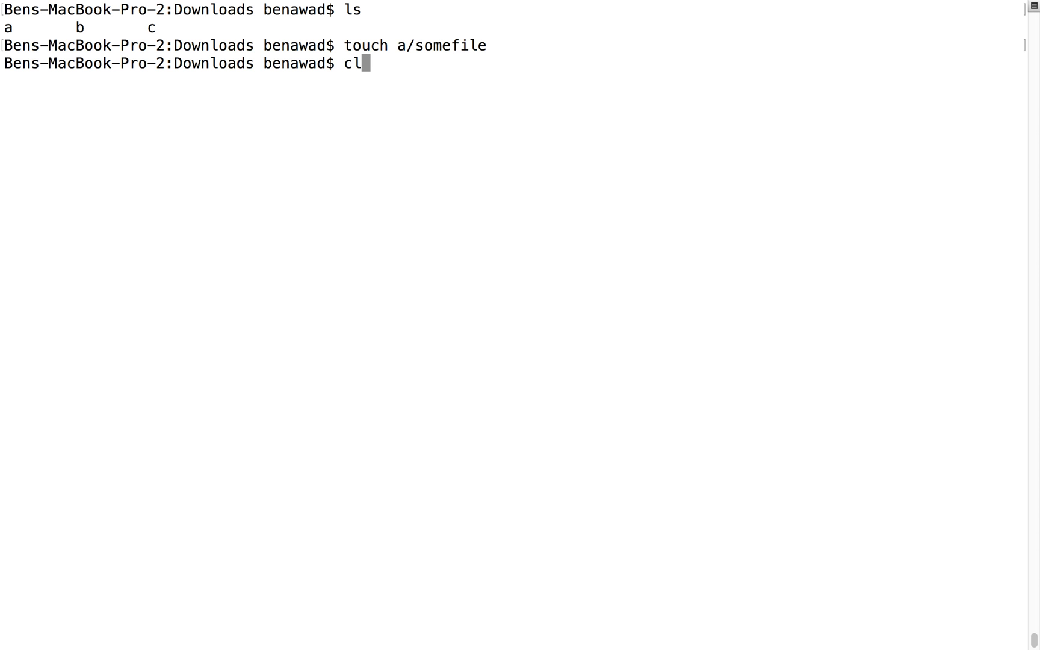
Clear the screen and list Downloads and folder a to confirm somefile exists.
key("Return")
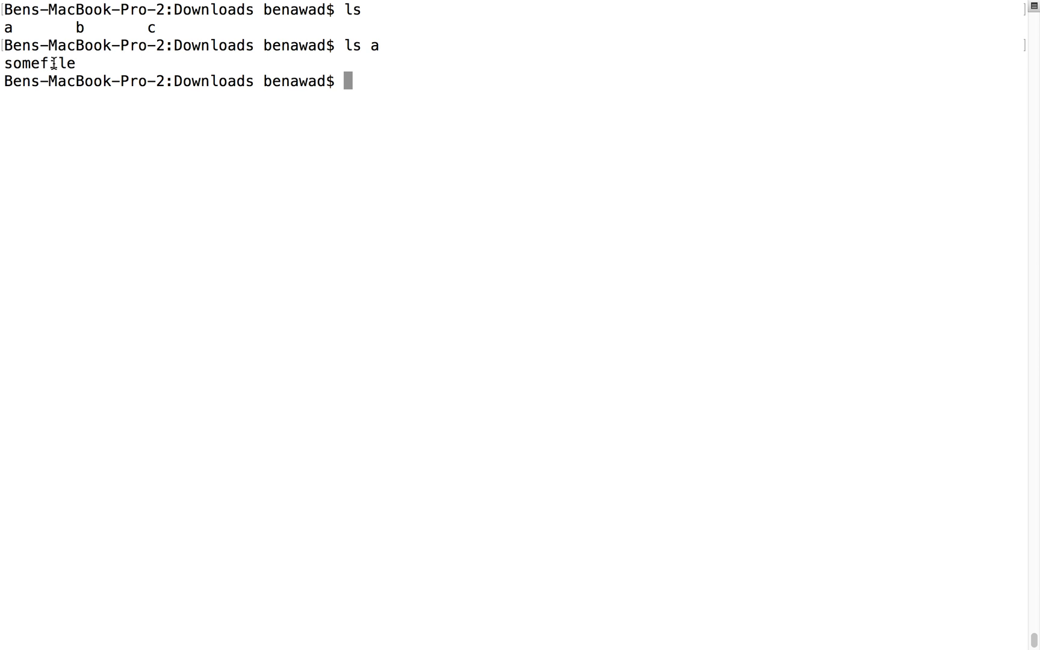
type("f")
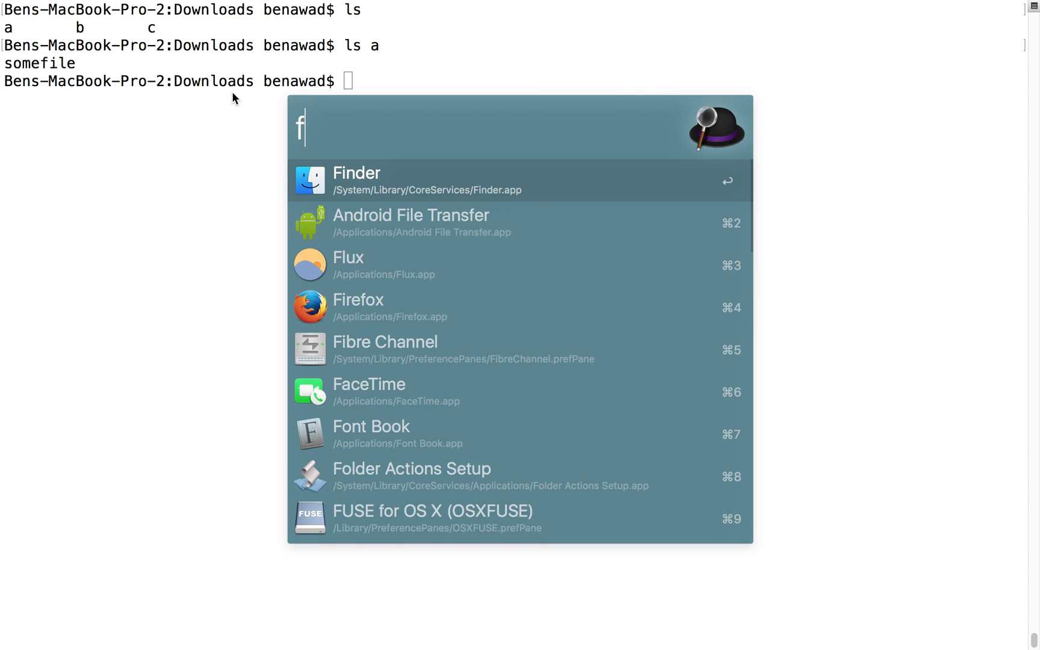
Show folder a in Finder holding the somefile created from the command line.
key("Escape")
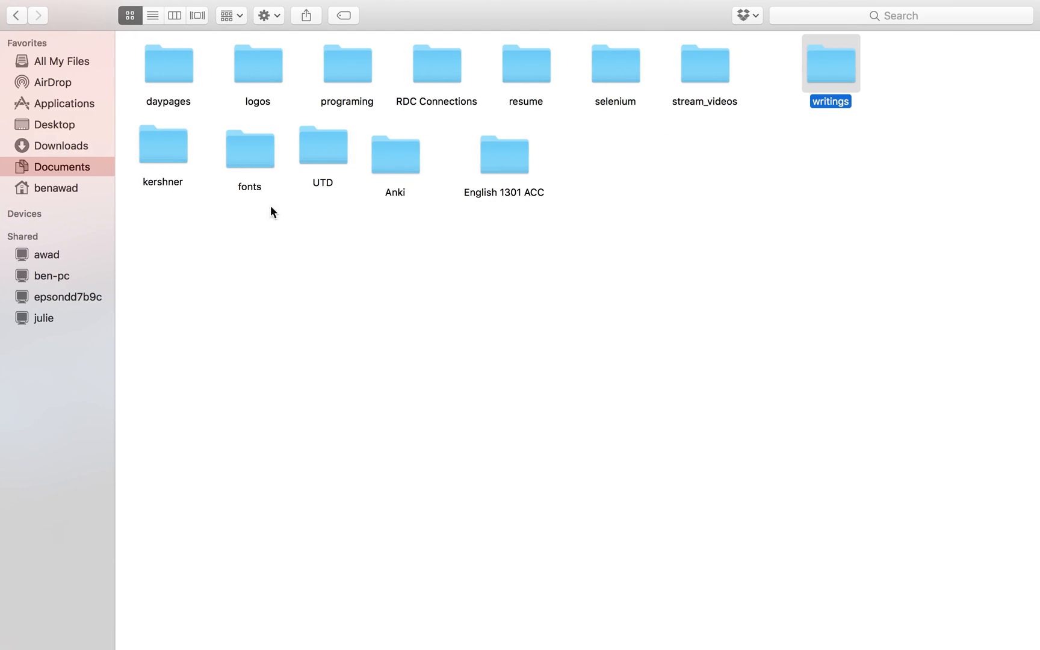
mouse_move(278, 176)
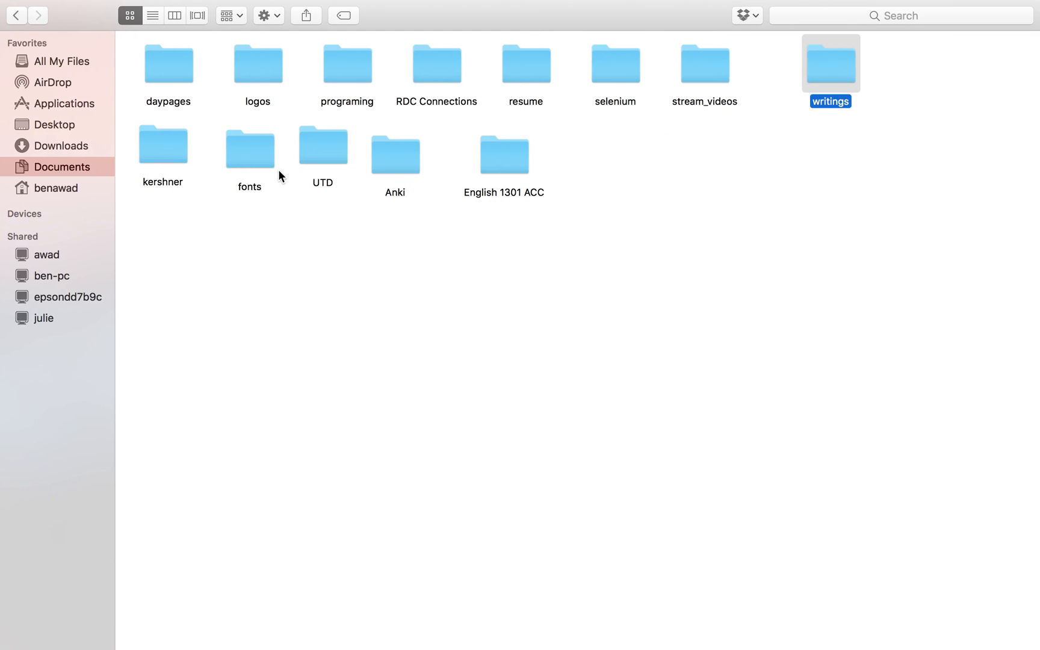
left_click(63, 144)
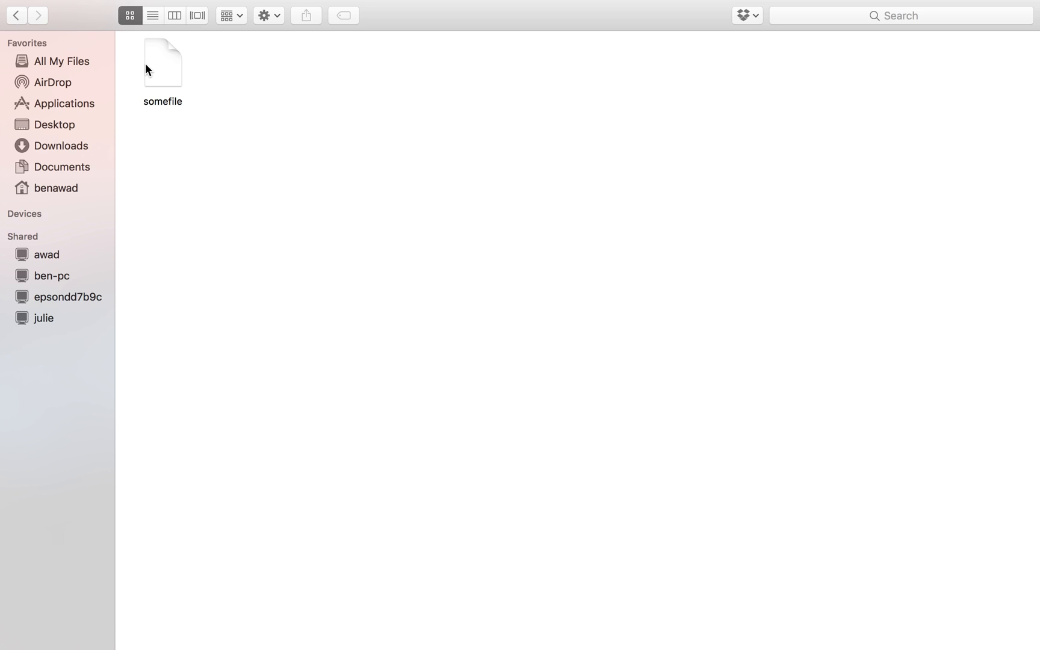
left_click(62, 146)
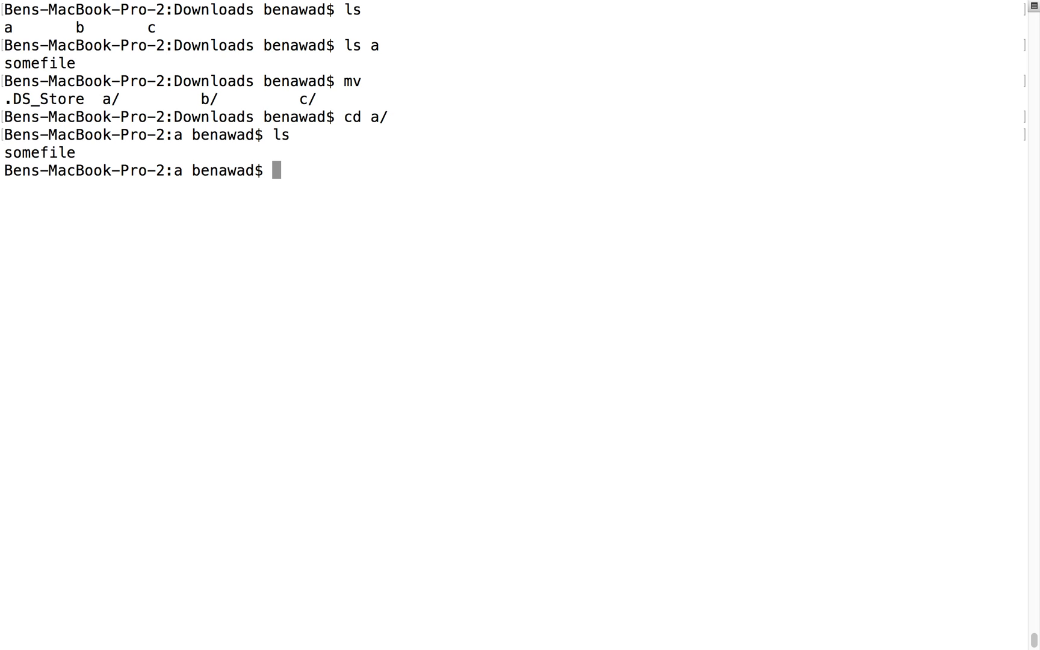
Move somefile from folder a up into its parent Downloads with mv somefile ..
type("mv")
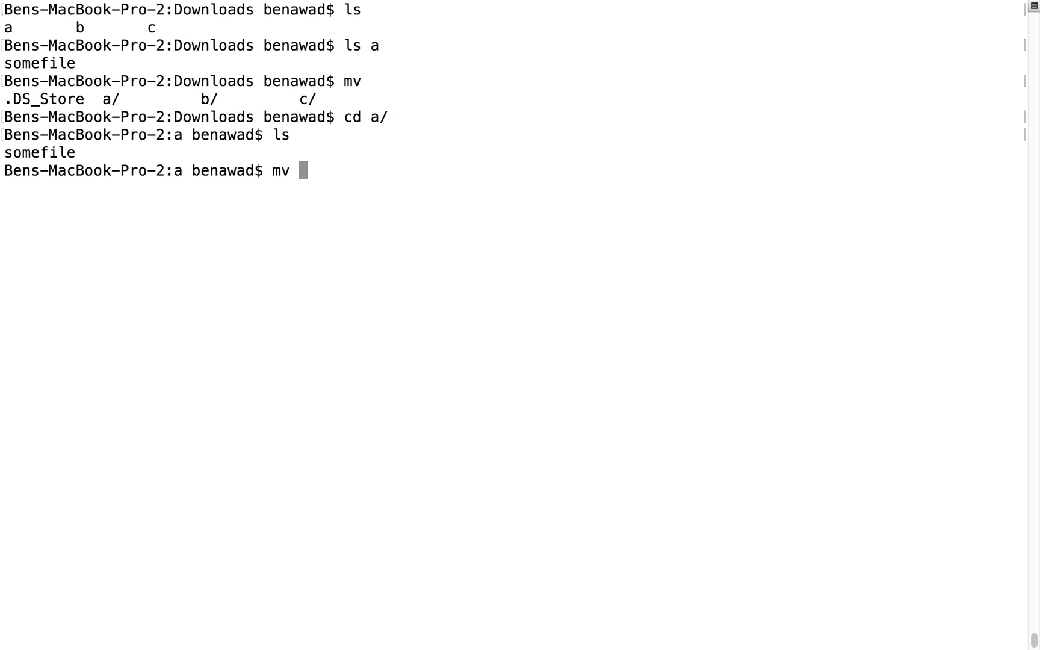
type("somefile ..")
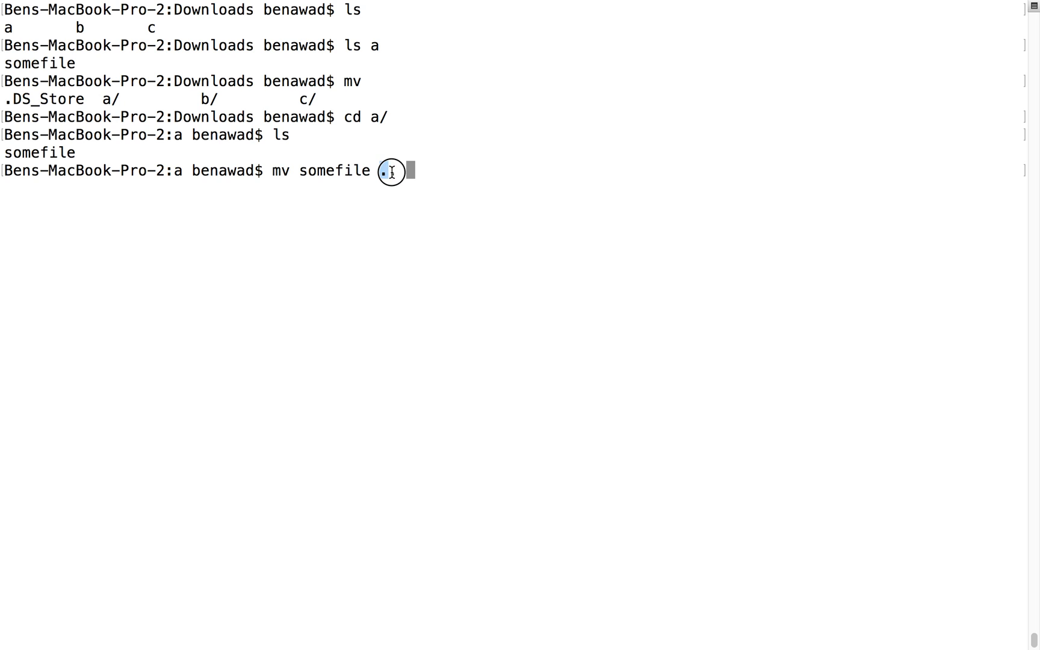
type(".")
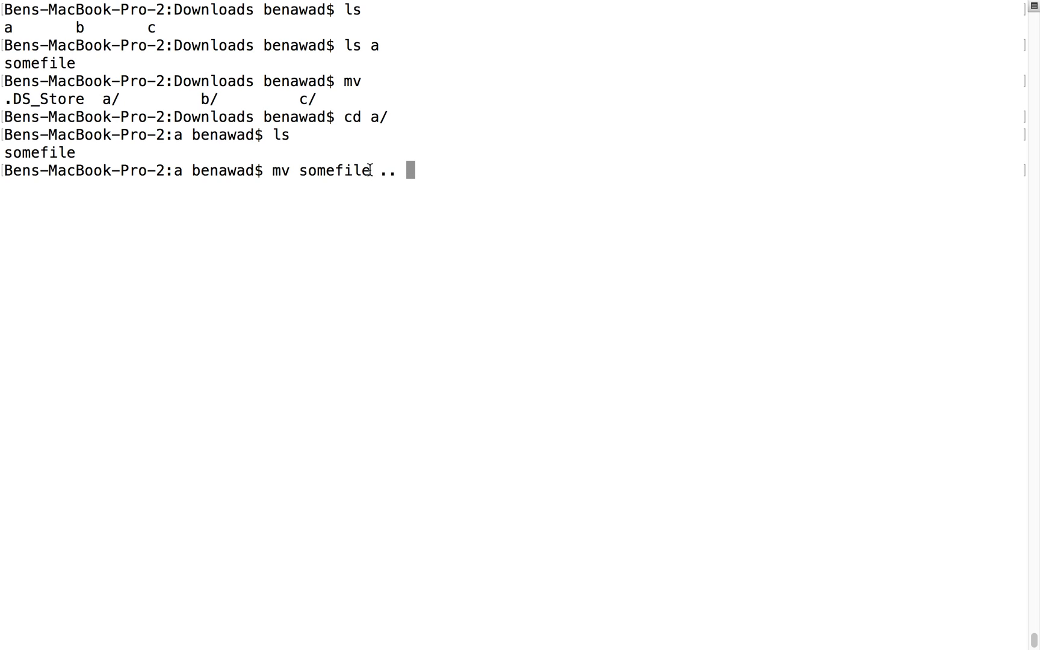
key("Return")
type("ls ..")
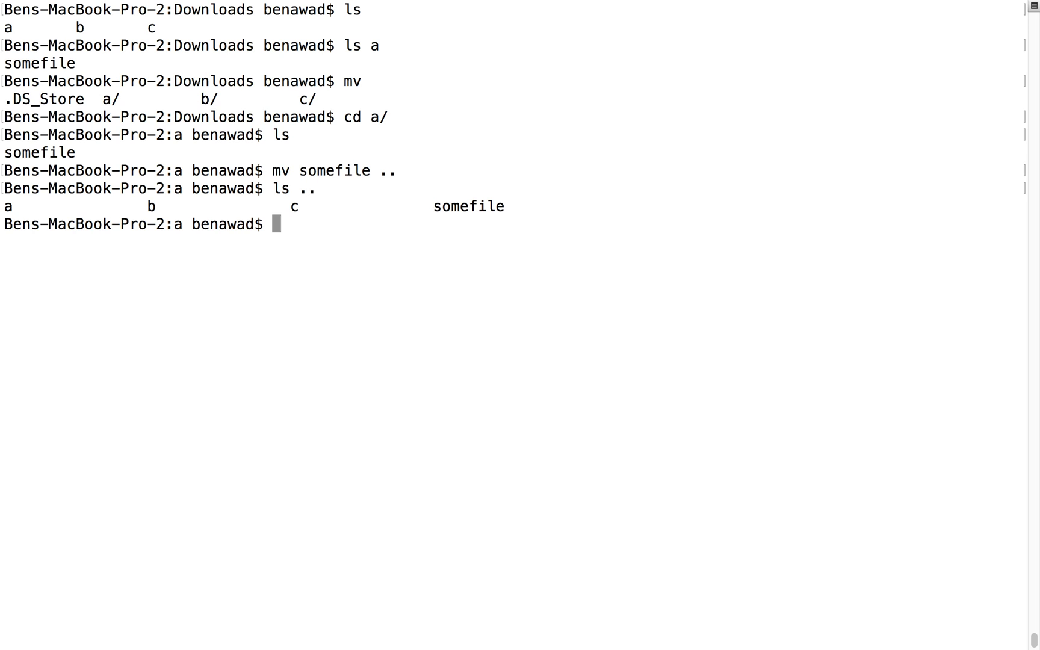
mouse_move(575, 216)
type("c")
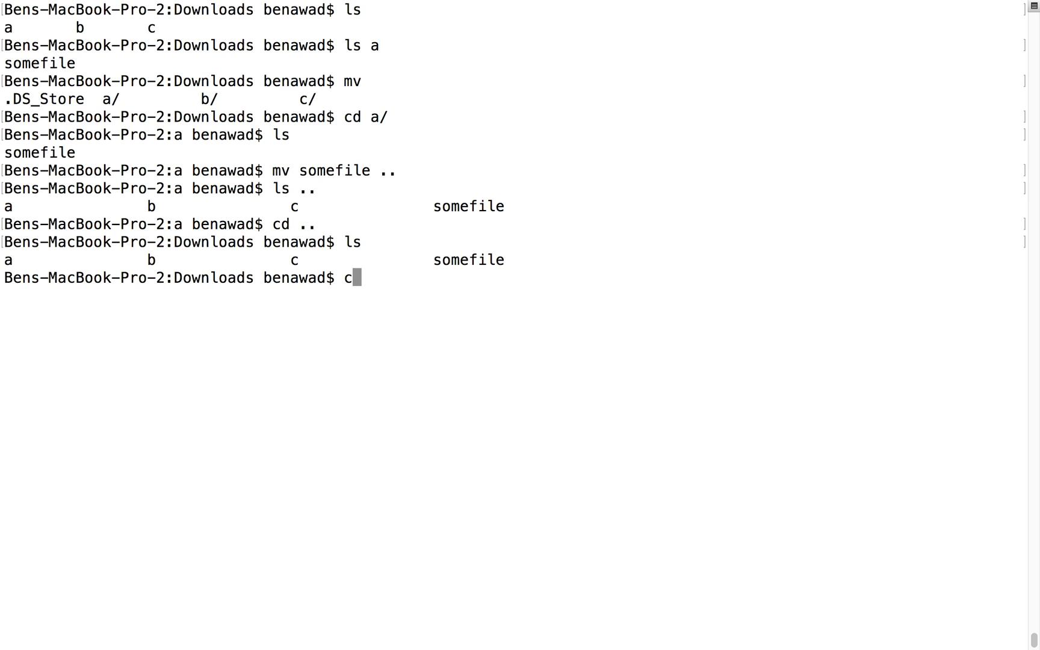
Move somefile back into folder a and list a to confirm it is there.
key("Return")
type("ls")
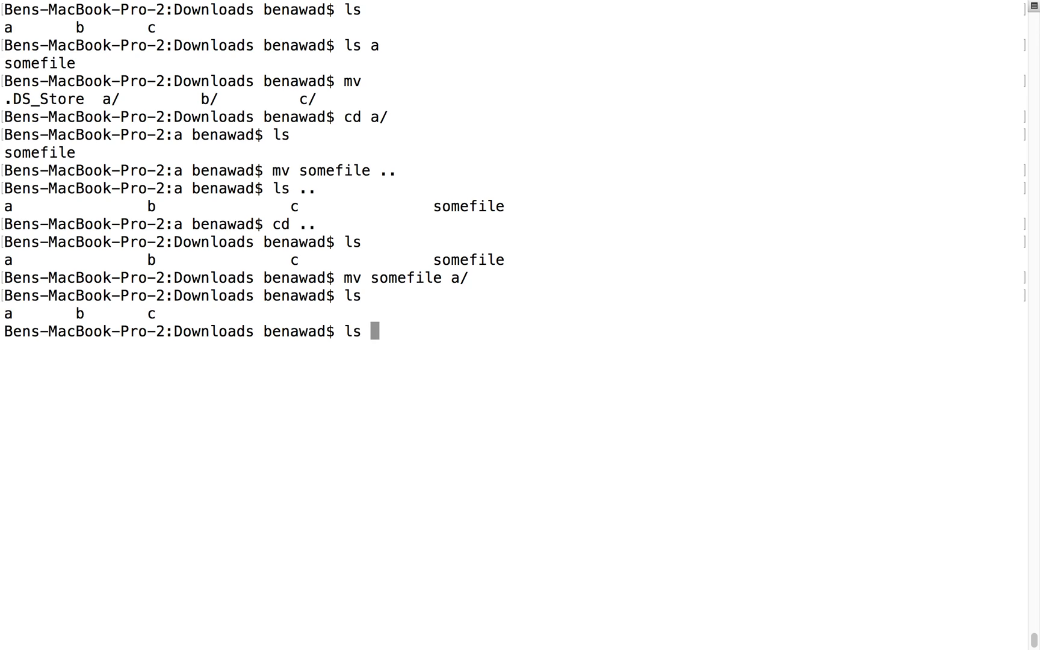
key("Return")
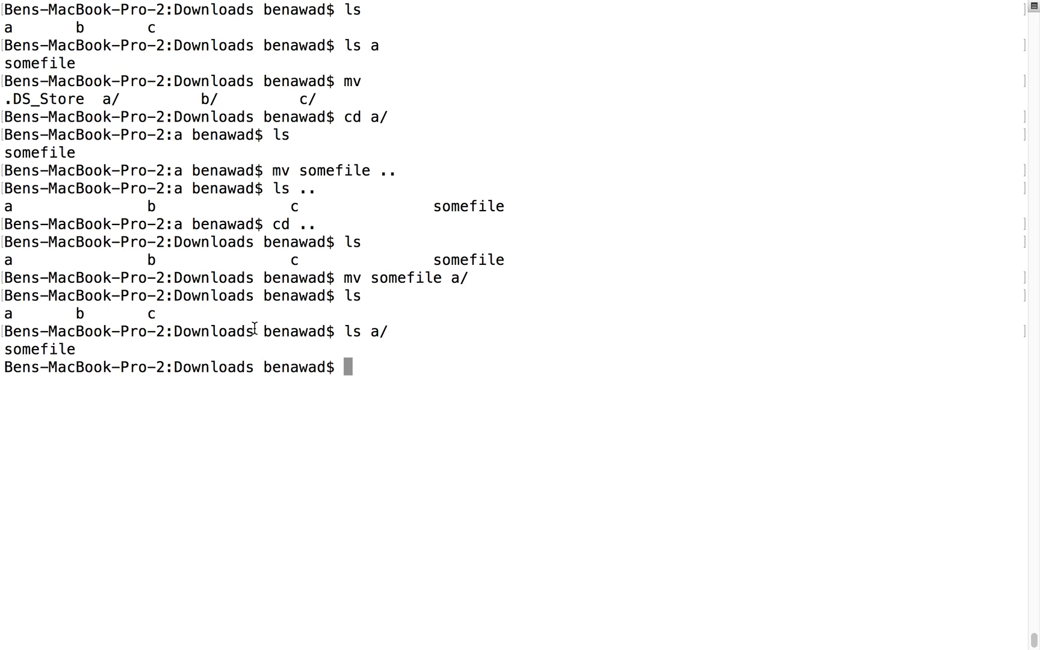
type("m")
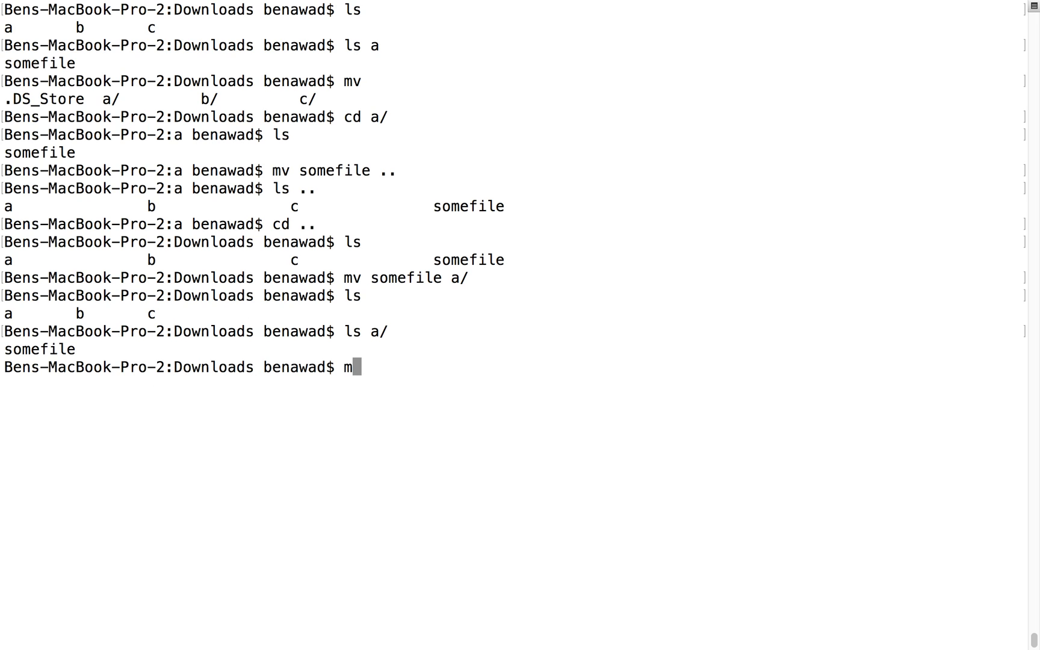
type("v a/somefile .")
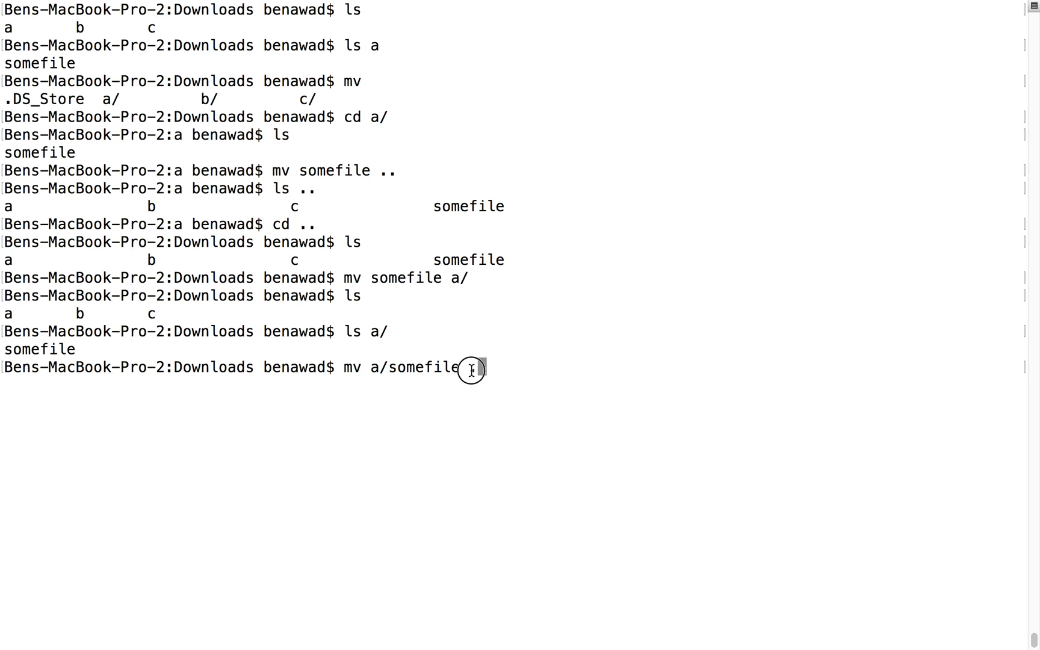
Bring somefile out of a into the current Downloads folder with mv a/somefile.
type(".")
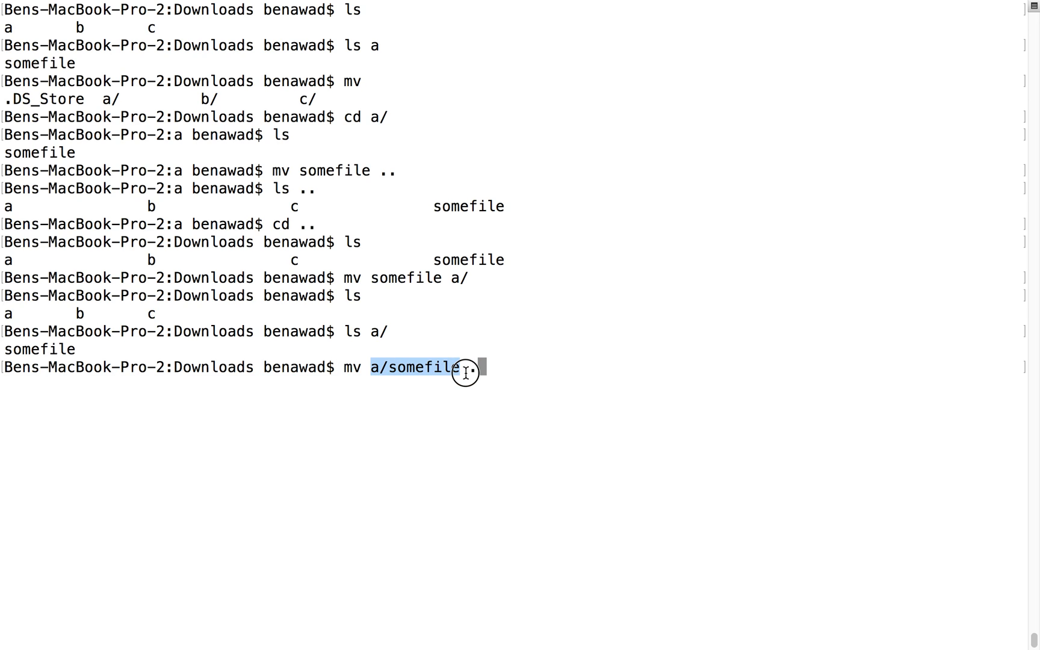
type(".")
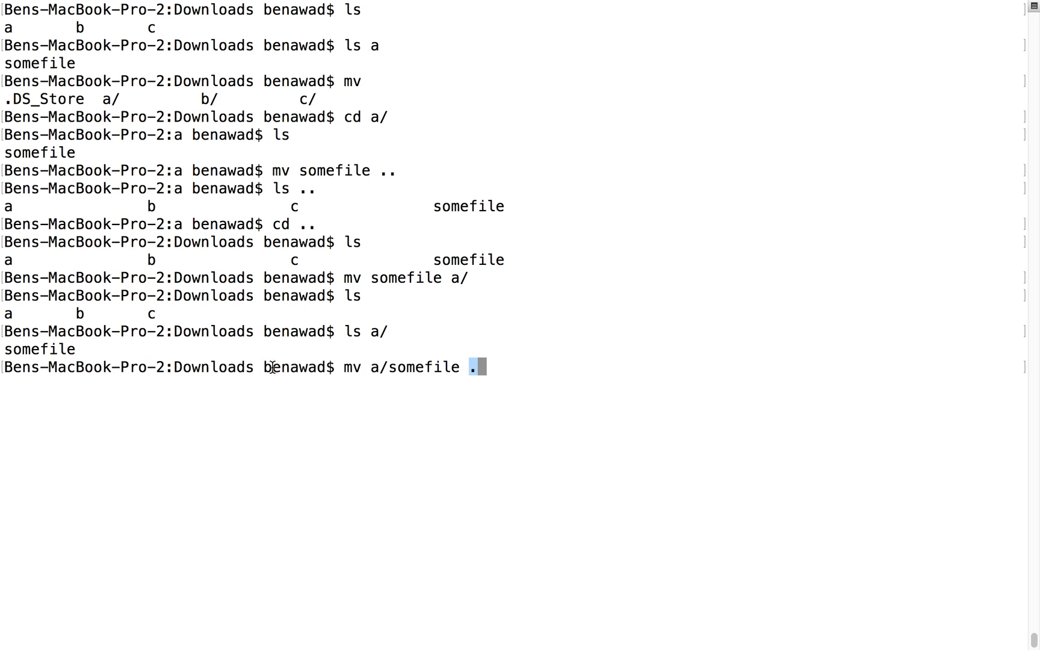
double_click(213, 367)
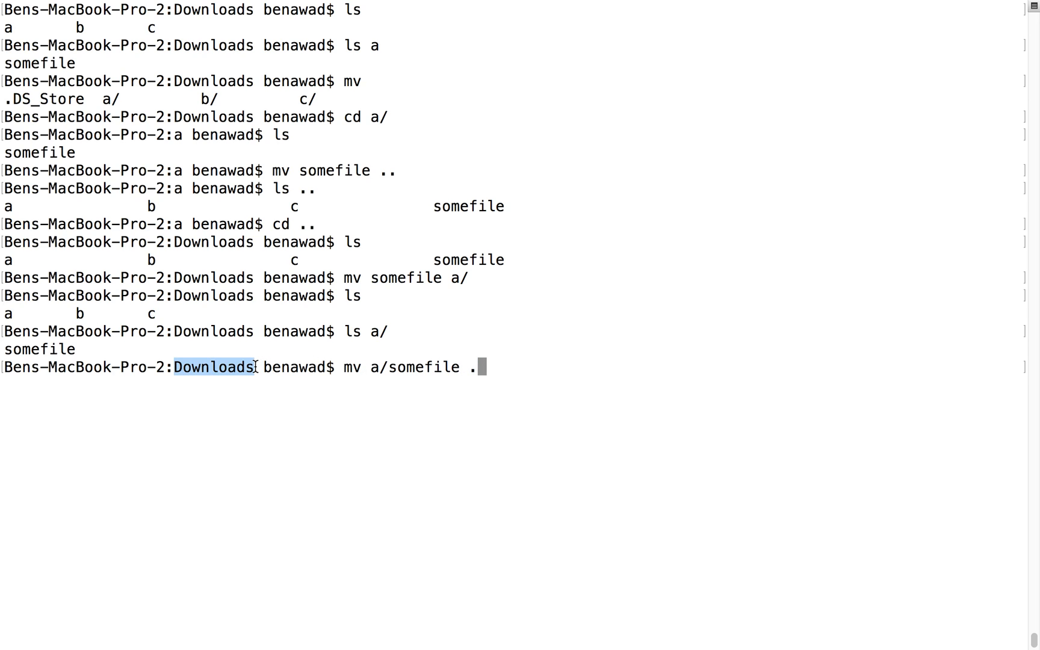
key("Return")
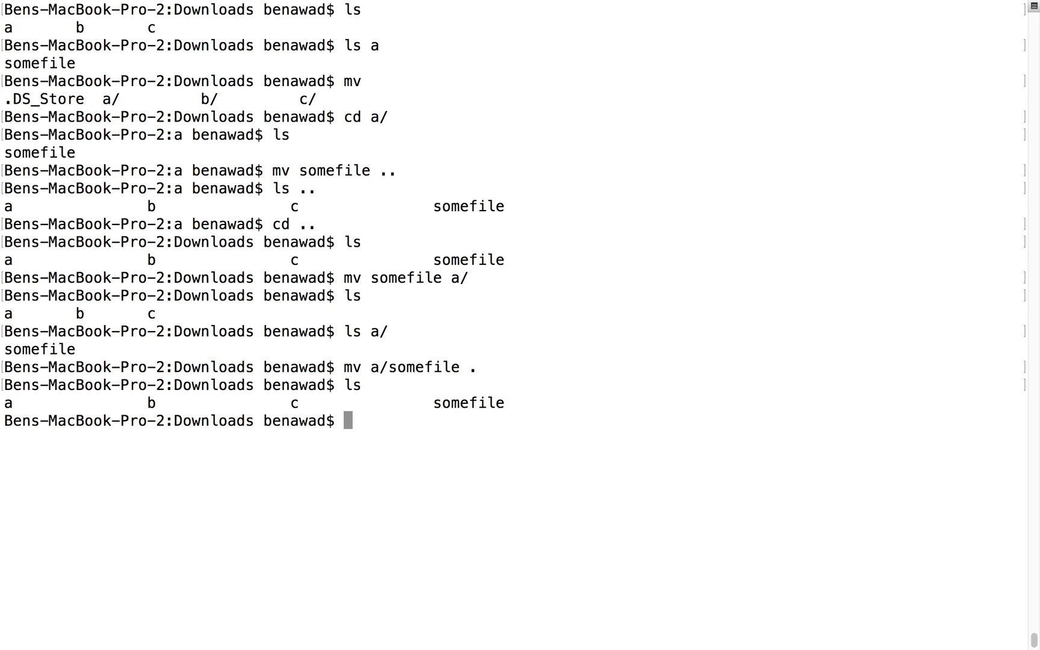
double_click(467, 402)
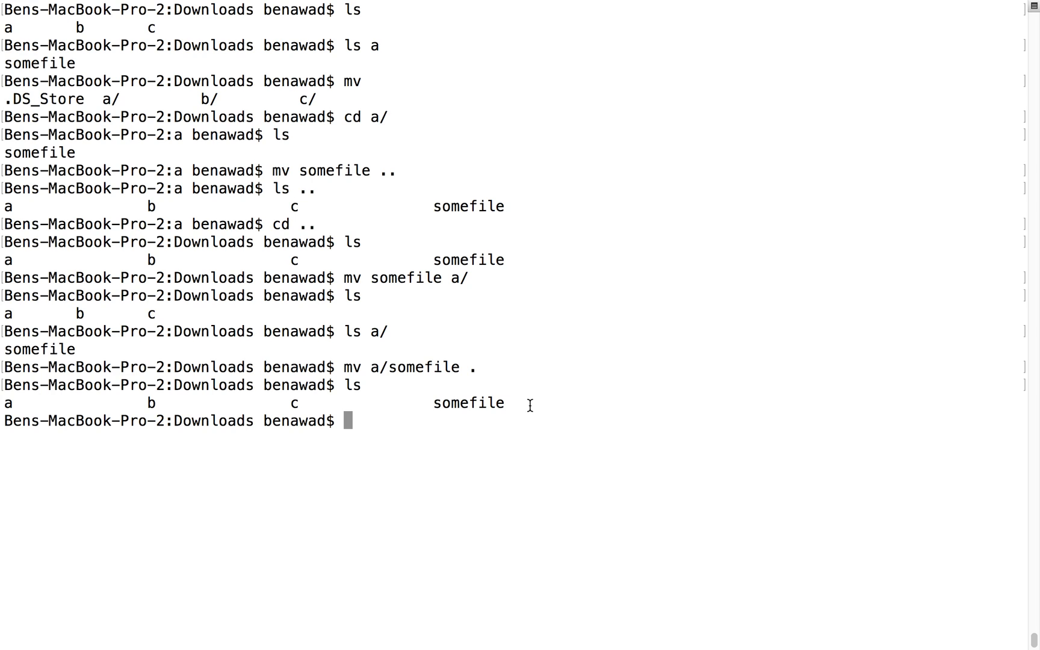
Print the working directory as Downloads, then cd into b and confirm the path ends in b.
type("pwd")
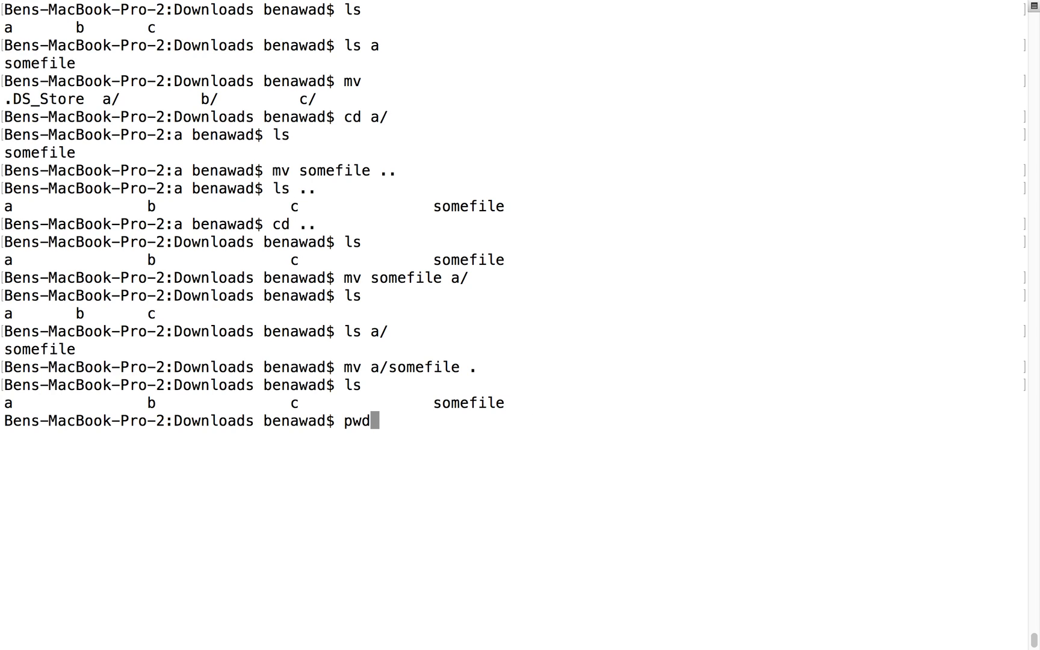
key("Return")
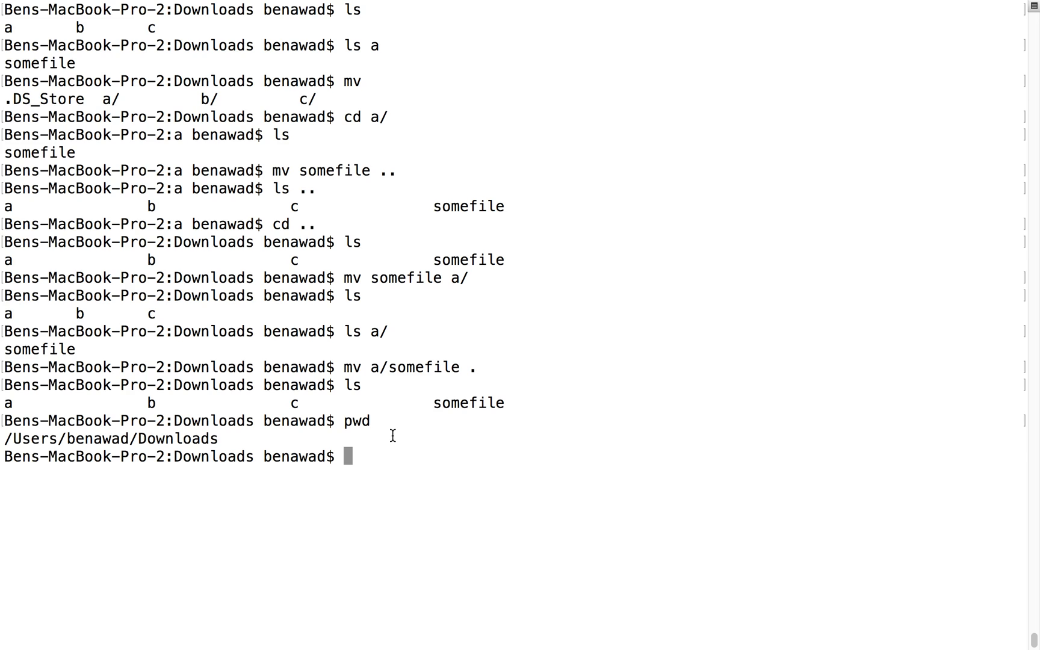
mouse_move(4, 436)
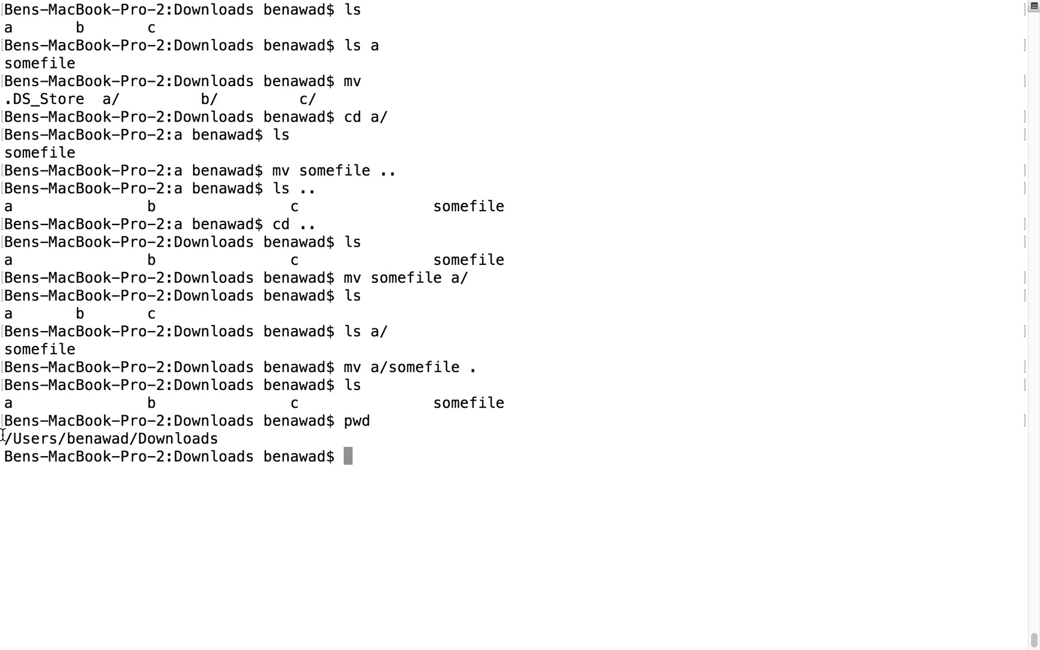
mouse_move(7, 438)
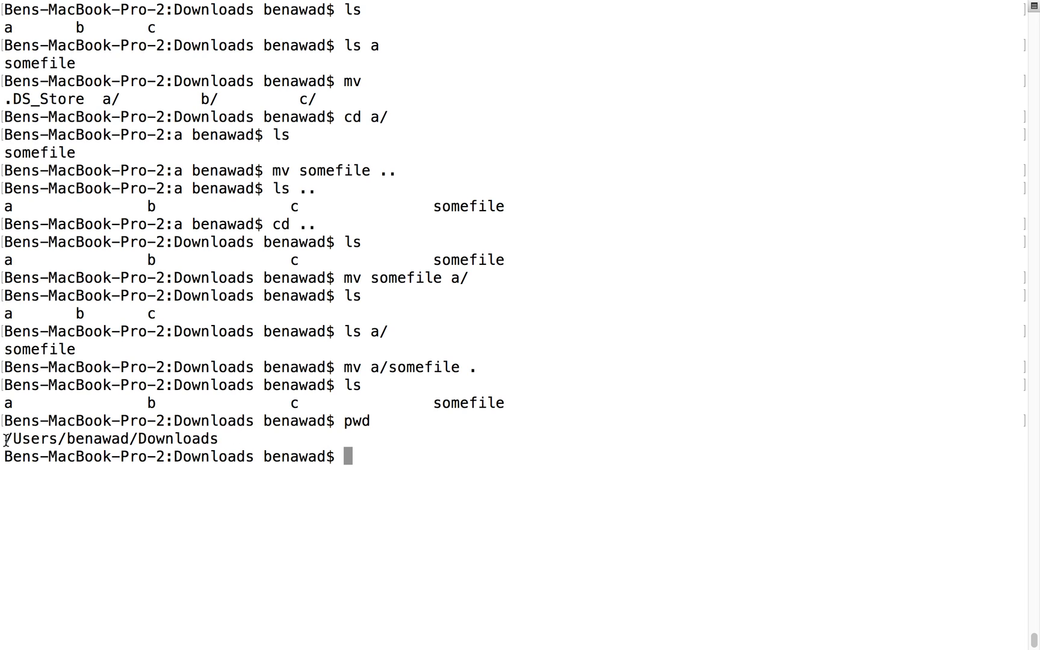
double_click(106, 438)
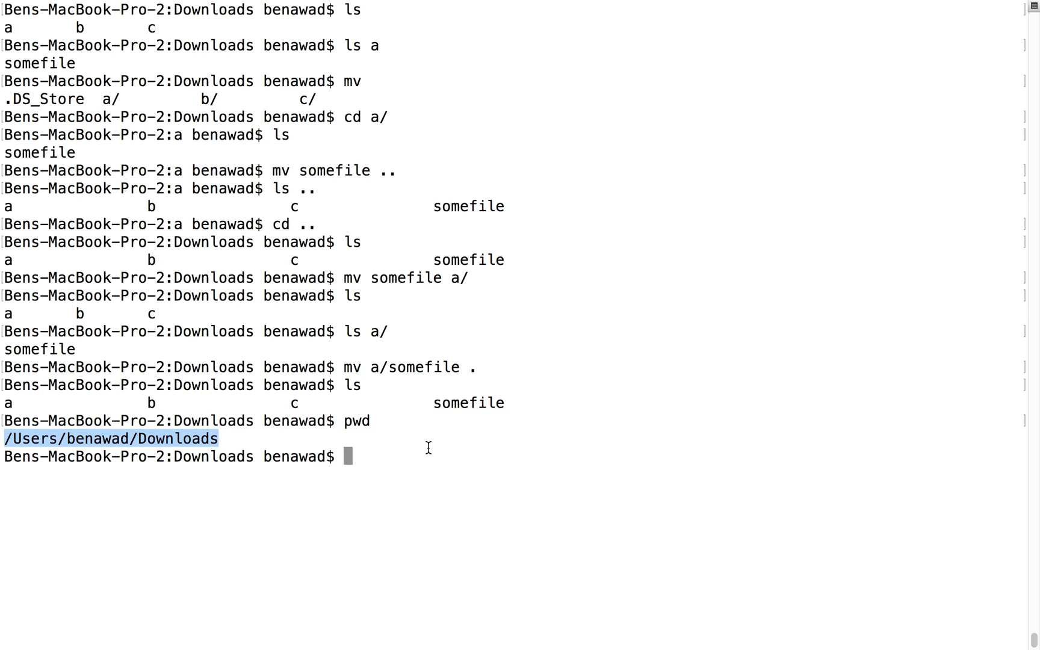
type("cd b/")
type("pwd")
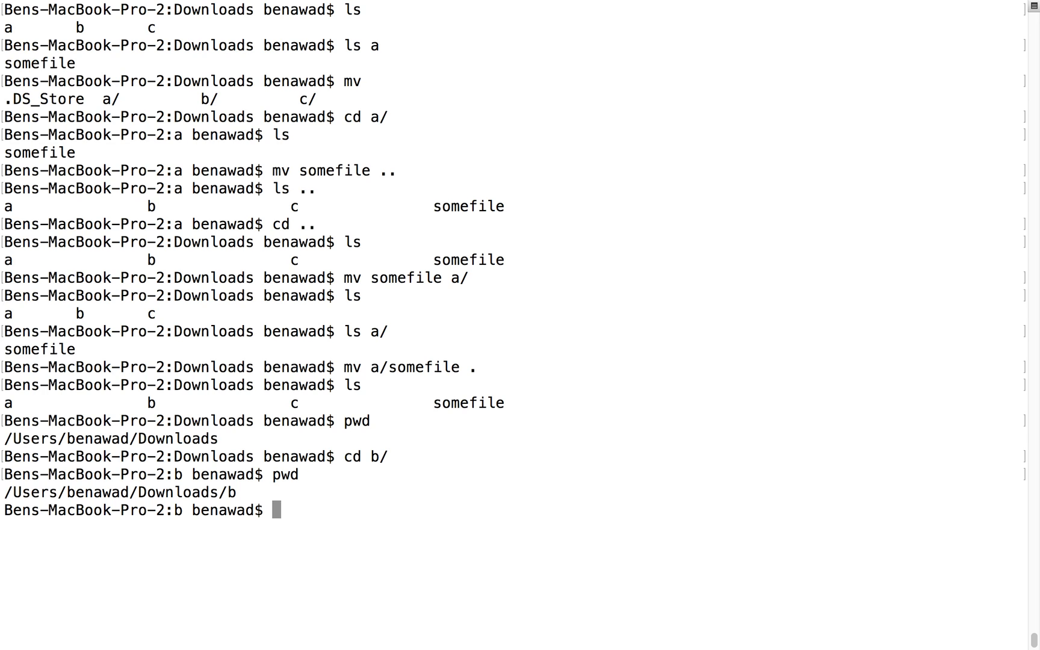
mouse_move(211, 497)
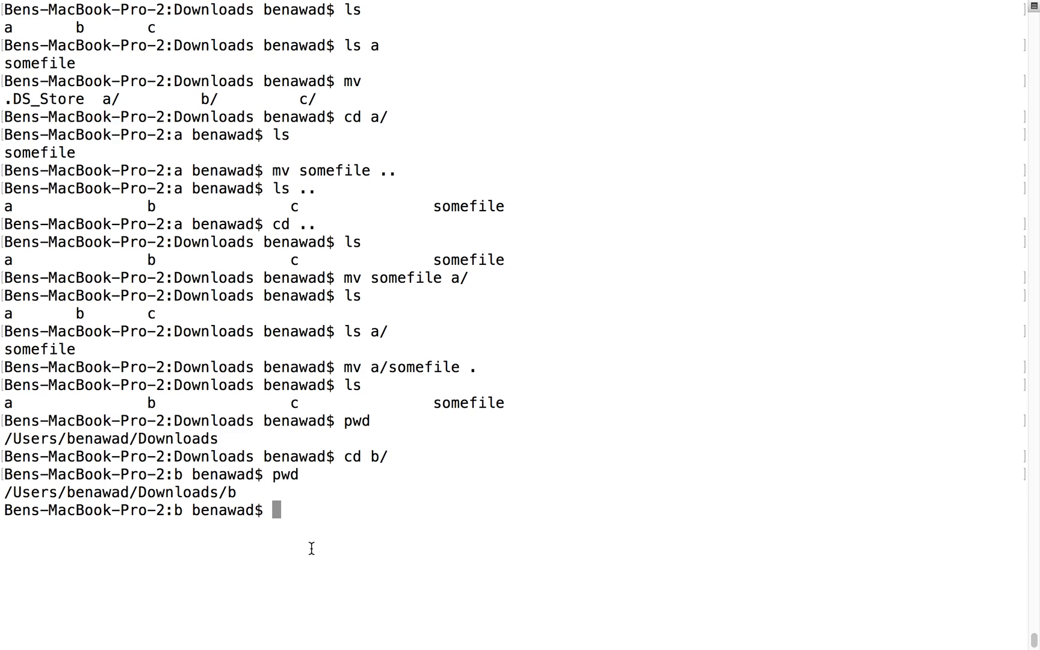
Discard stray touch text, list Downloads, then change into folder a and back.
type("!")
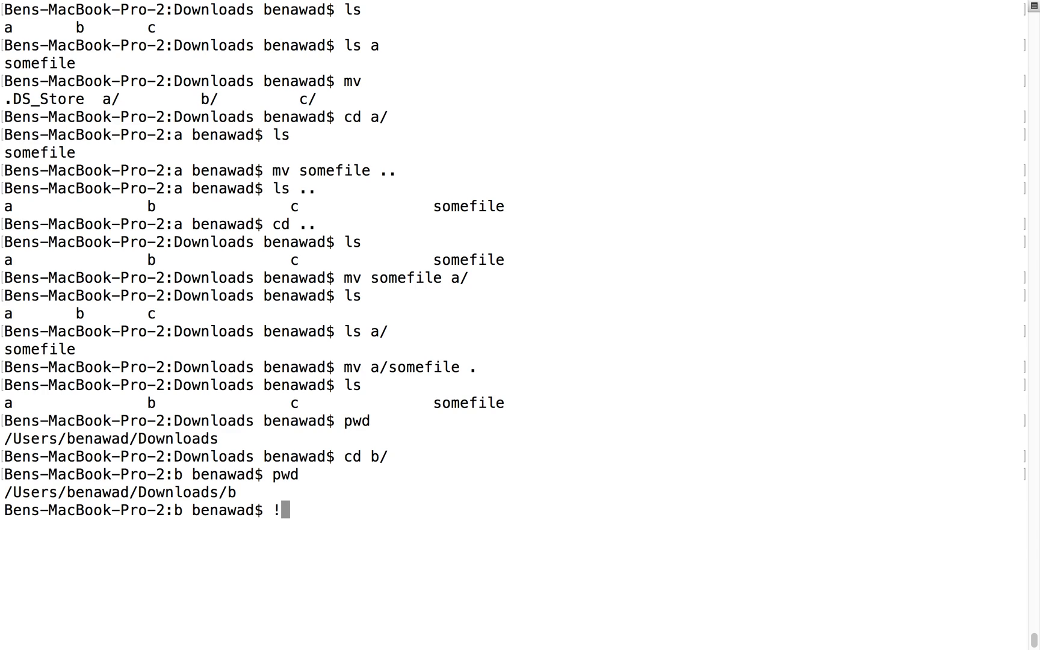
key("Backspace")
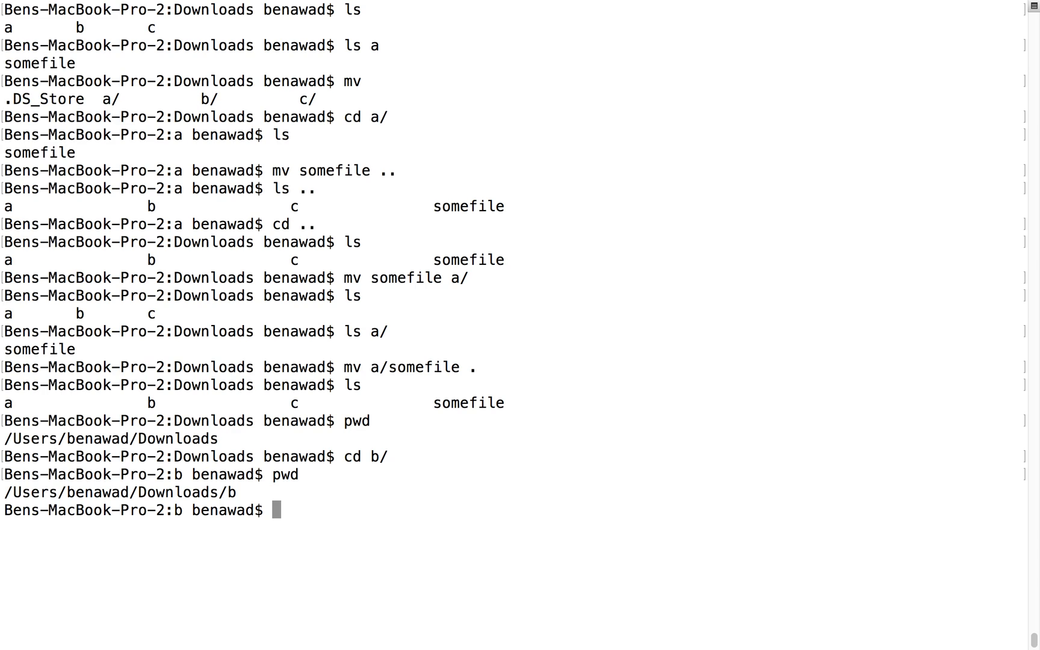
type("t")
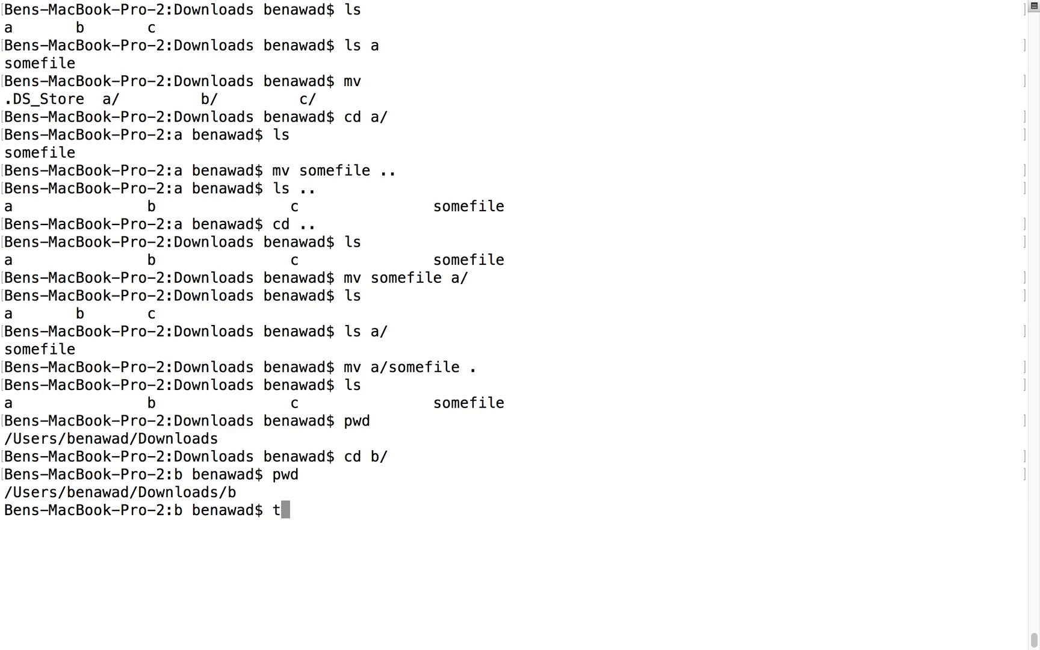
type("ouch")
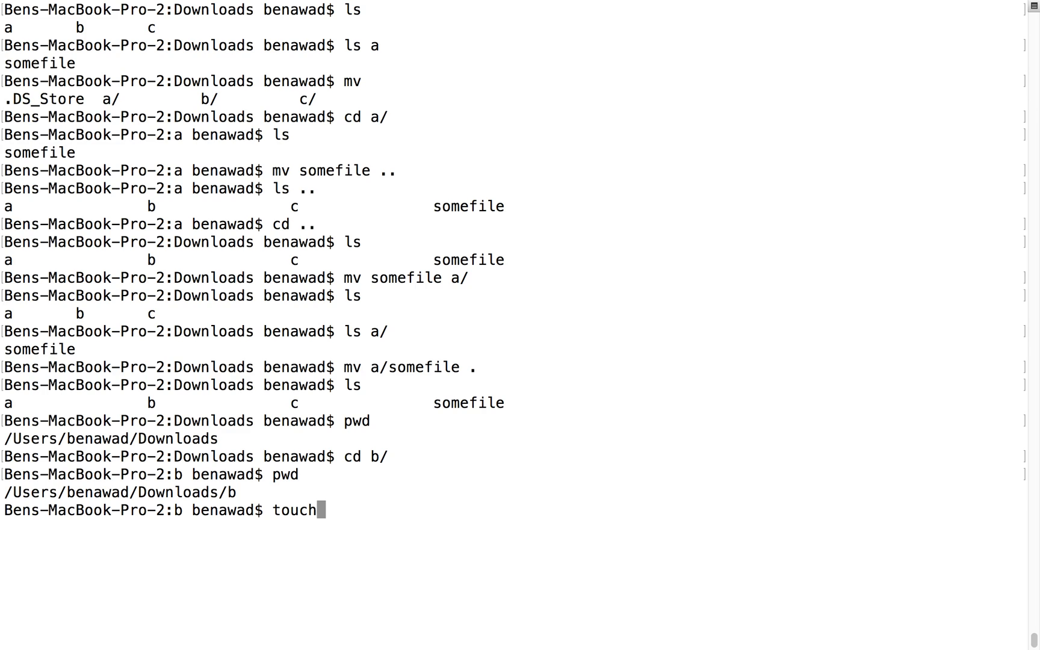
key("ctrl+u")
type("l")
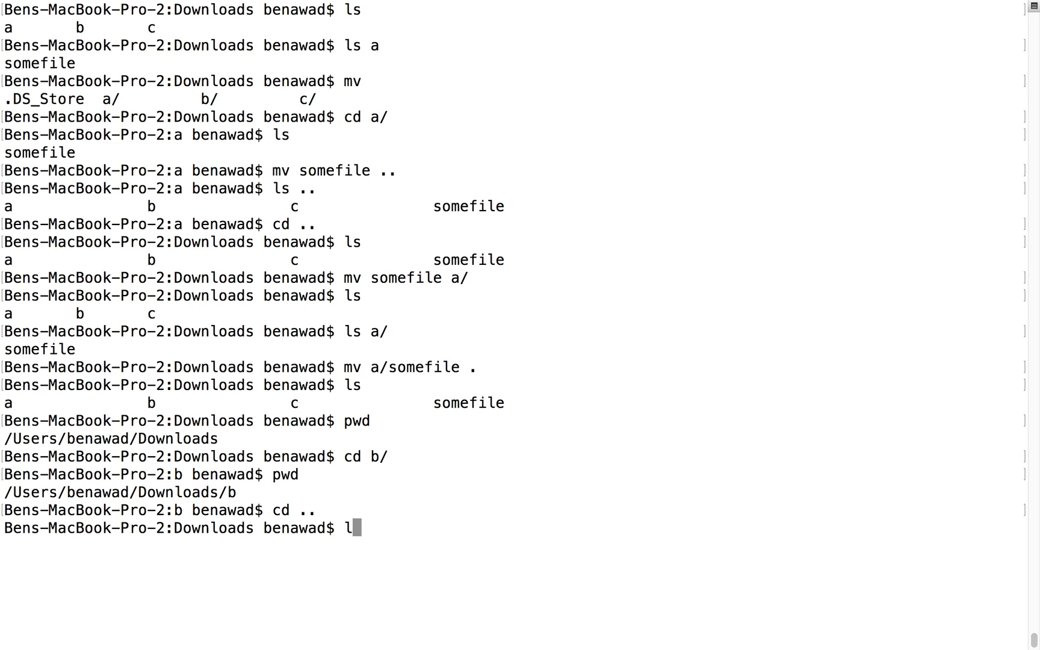
key("Return")
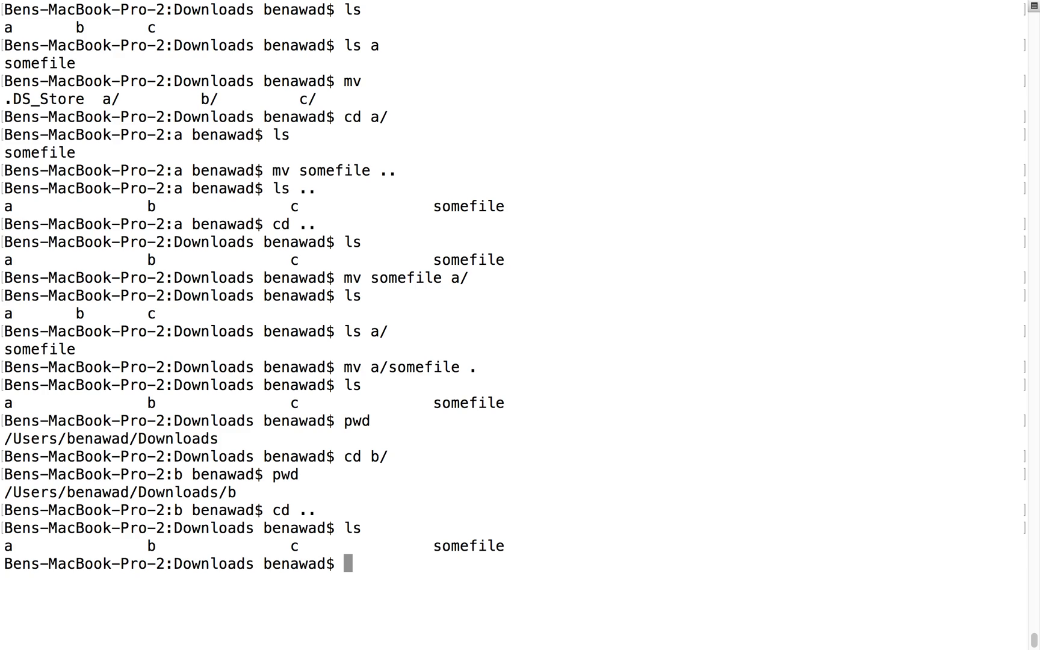
type("c")
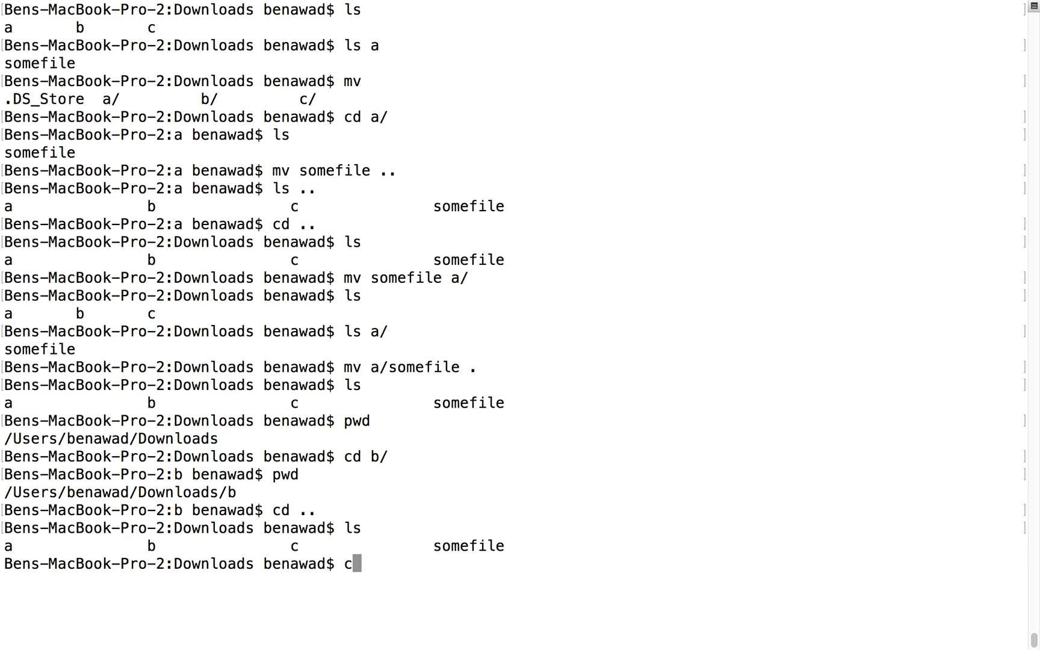
key("Return")
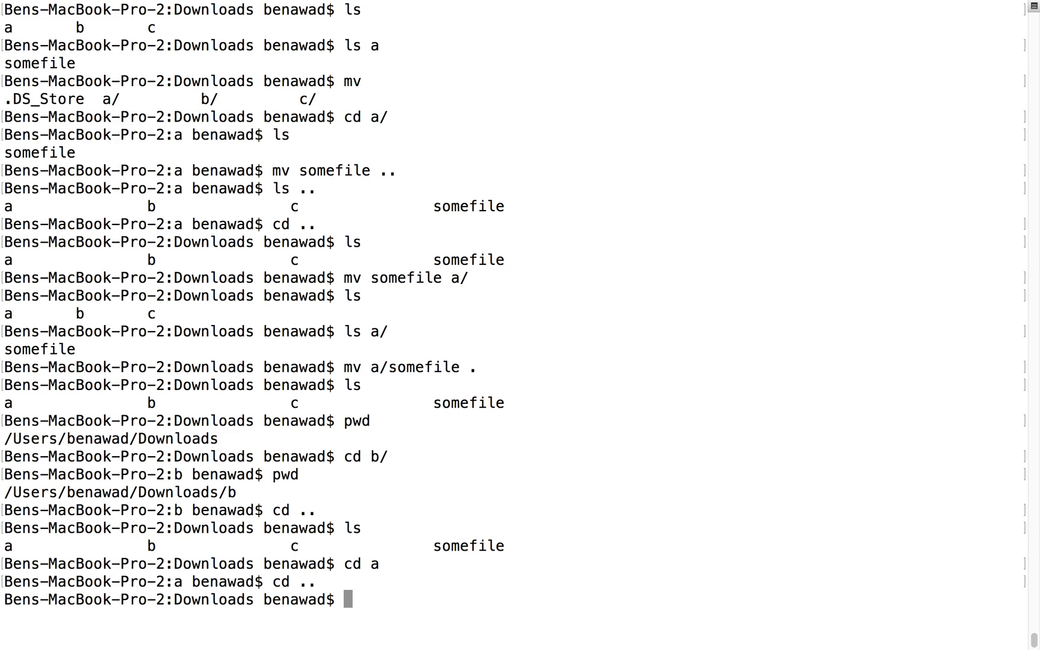
List folder c, then rerun the most recent ls from history with !ls.
type("!")
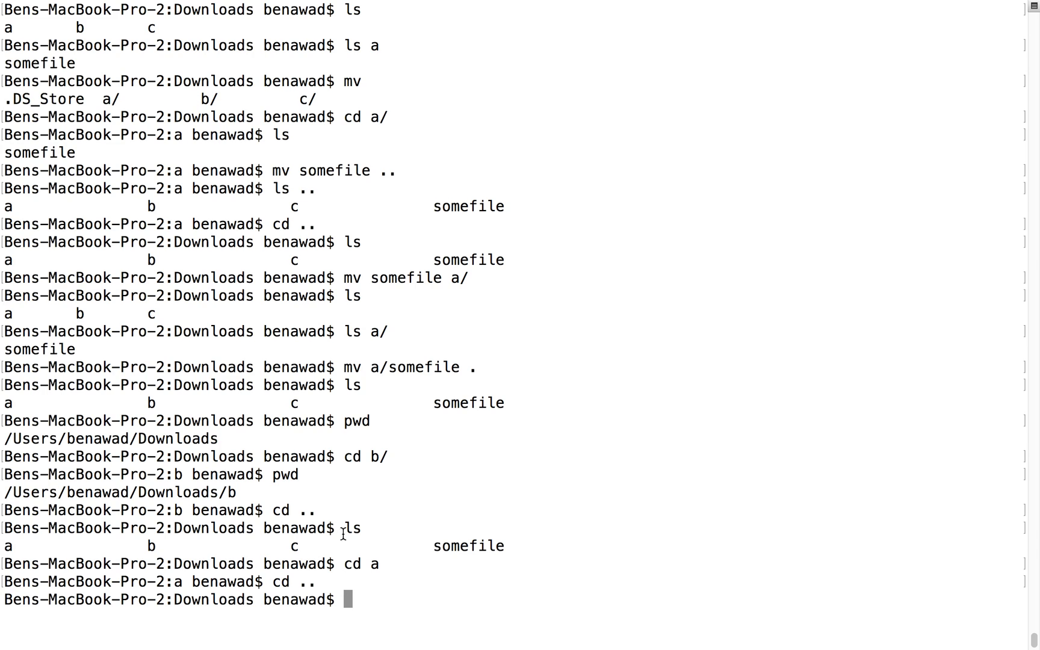
type("cat")
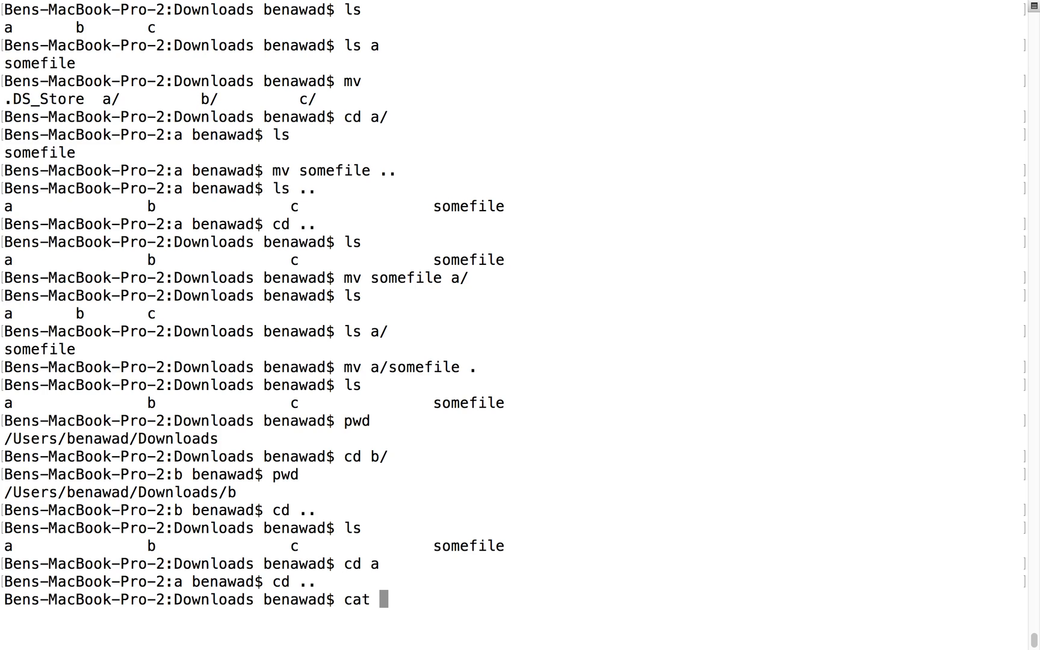
key("Ctrl+u")
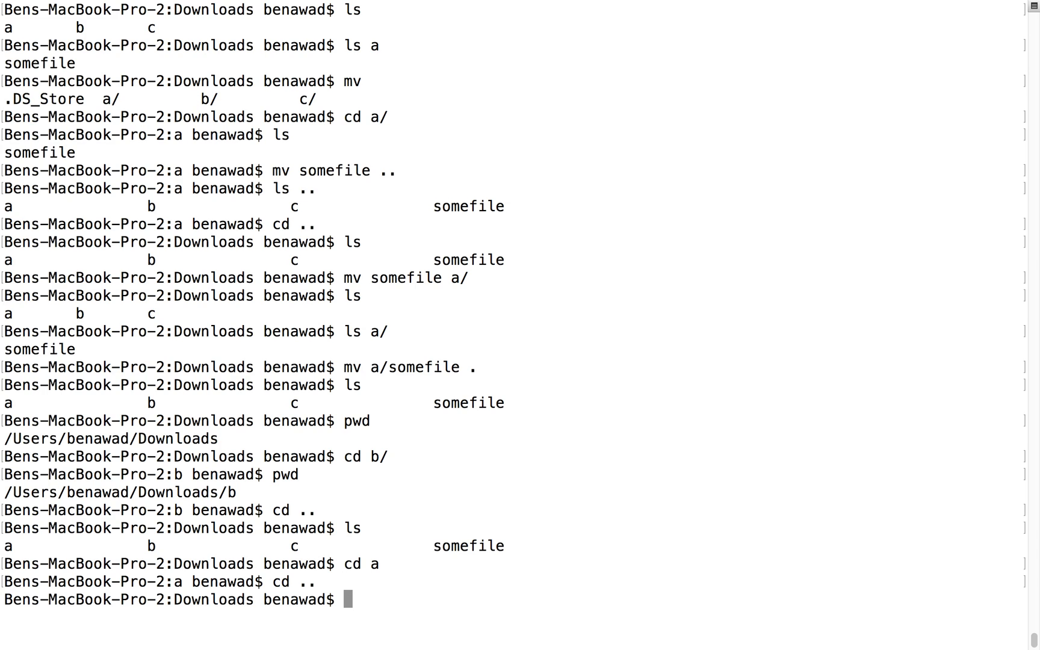
type("l")
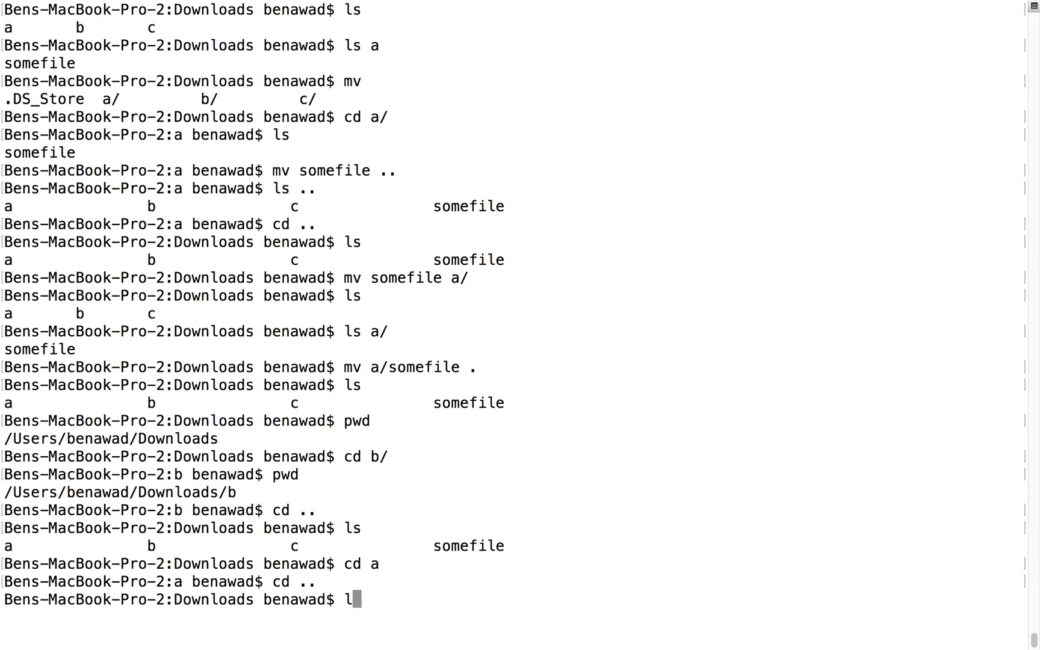
type("s c/")
type("!")
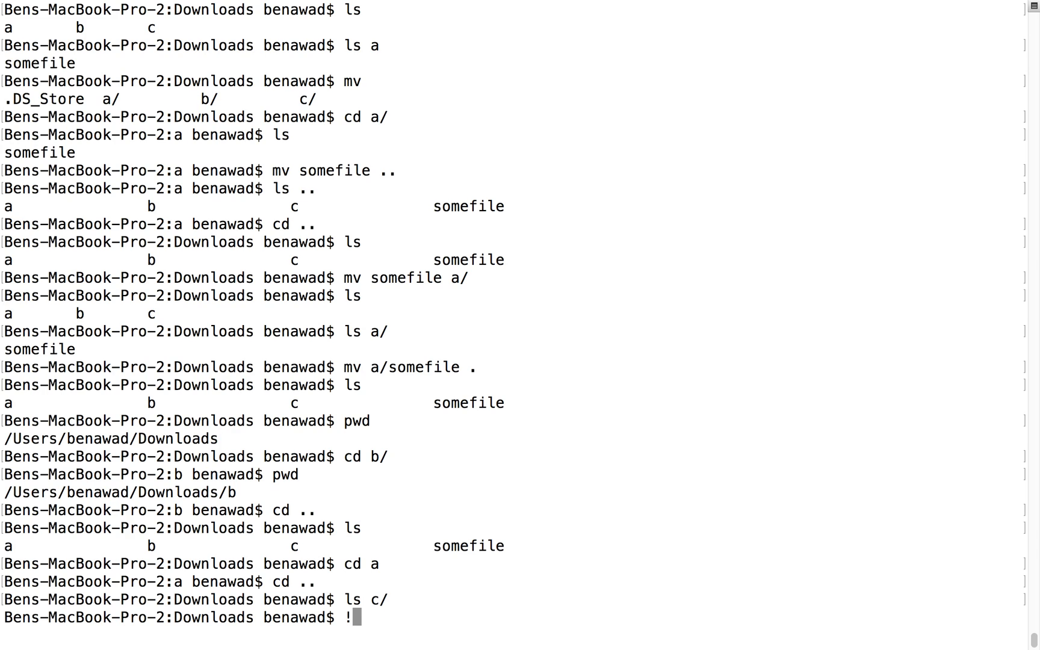
type("ls")
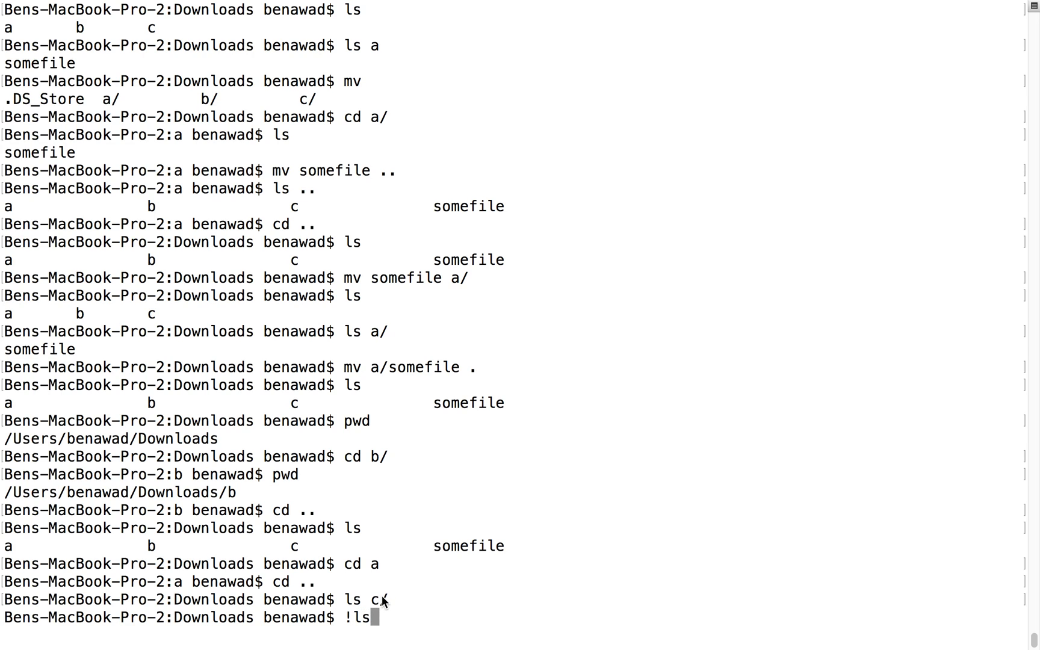
key("Return")
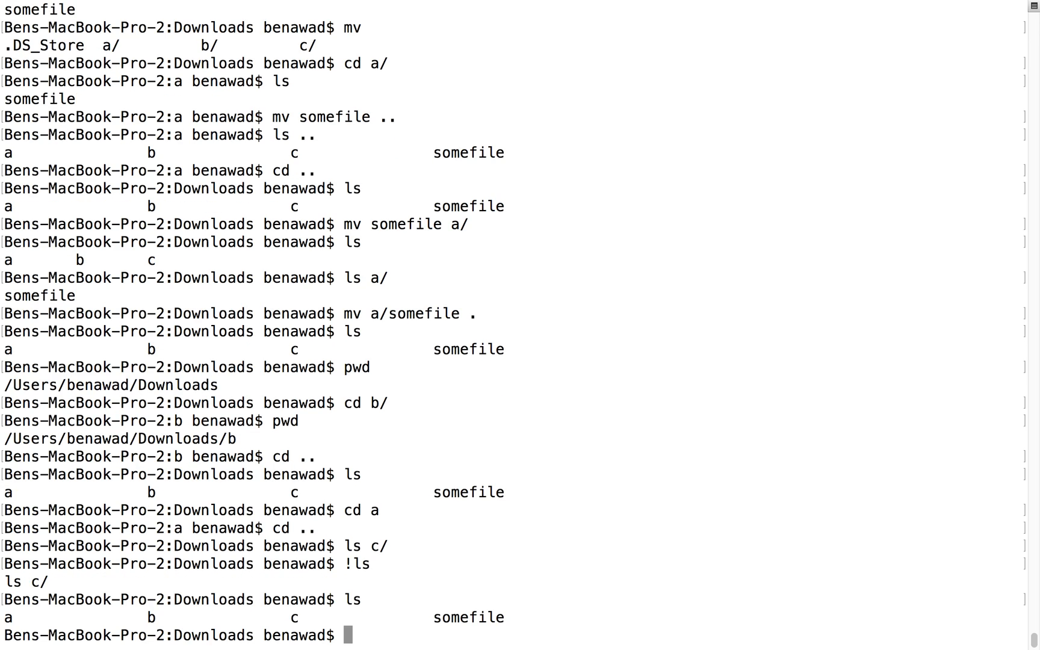
mouse_move(468, 633)
type("!ls")
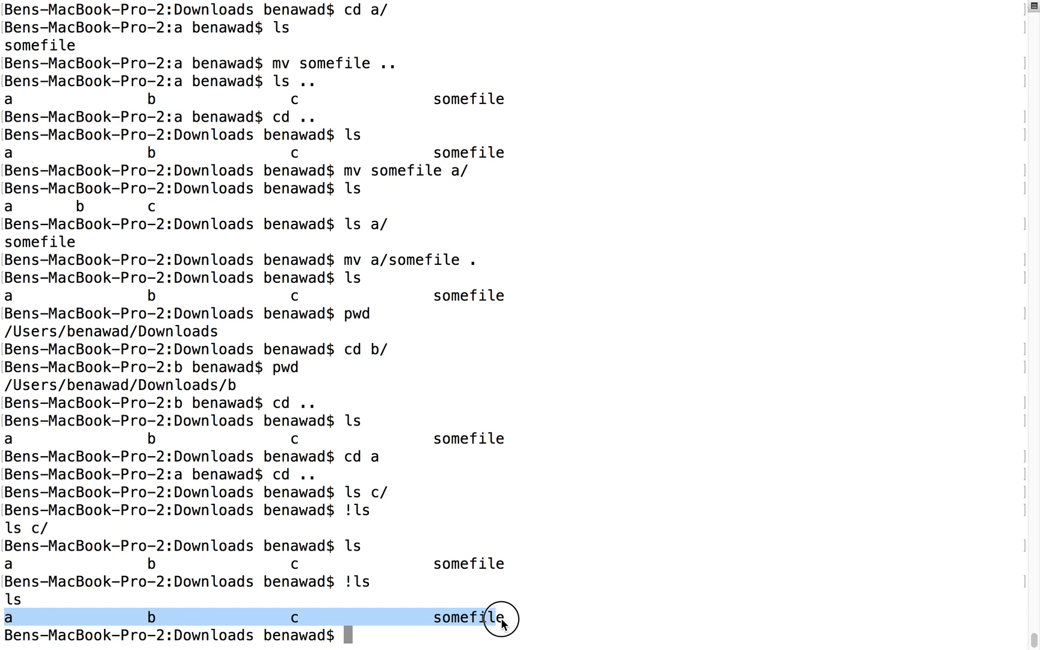
mouse_move(355, 557)
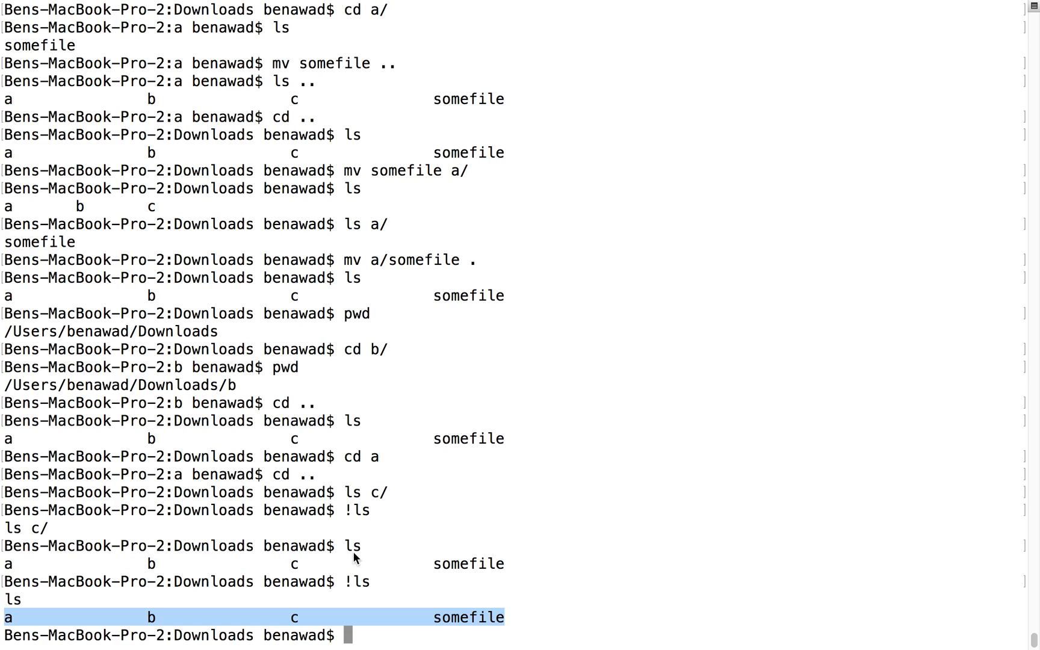
Go up to the home folder and repeat the last listing there with !ls.
type("c")
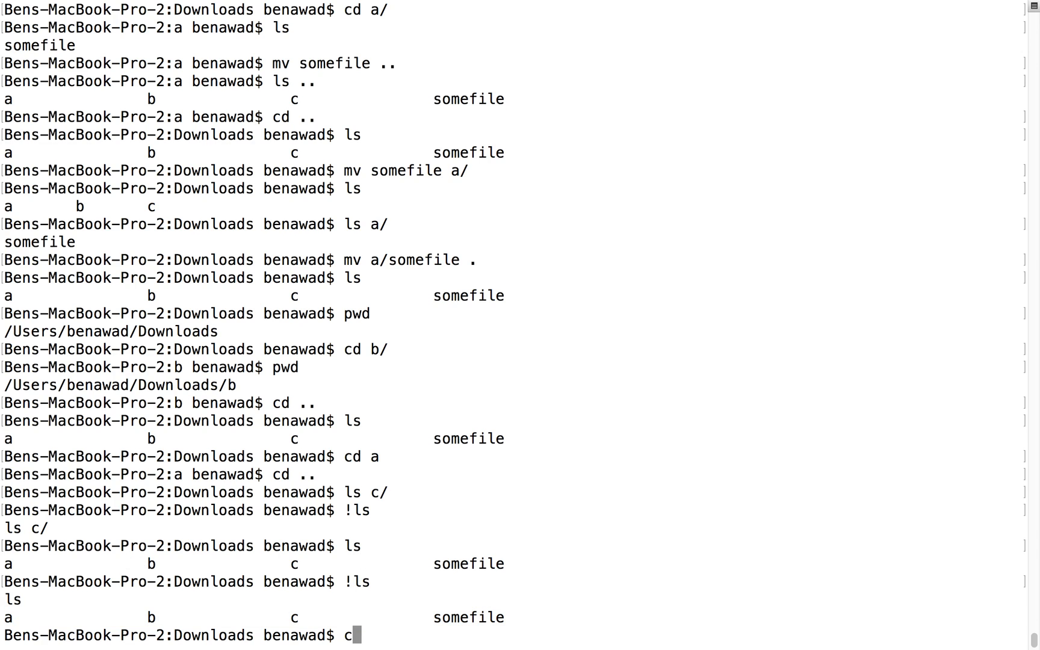
type("d ../..")
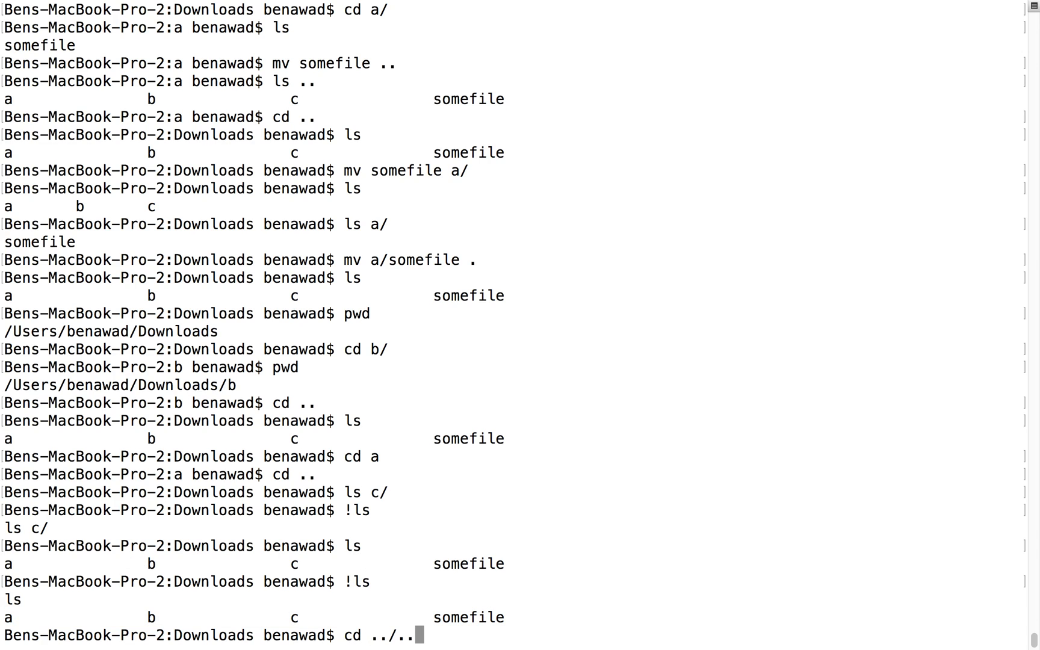
key("Return")
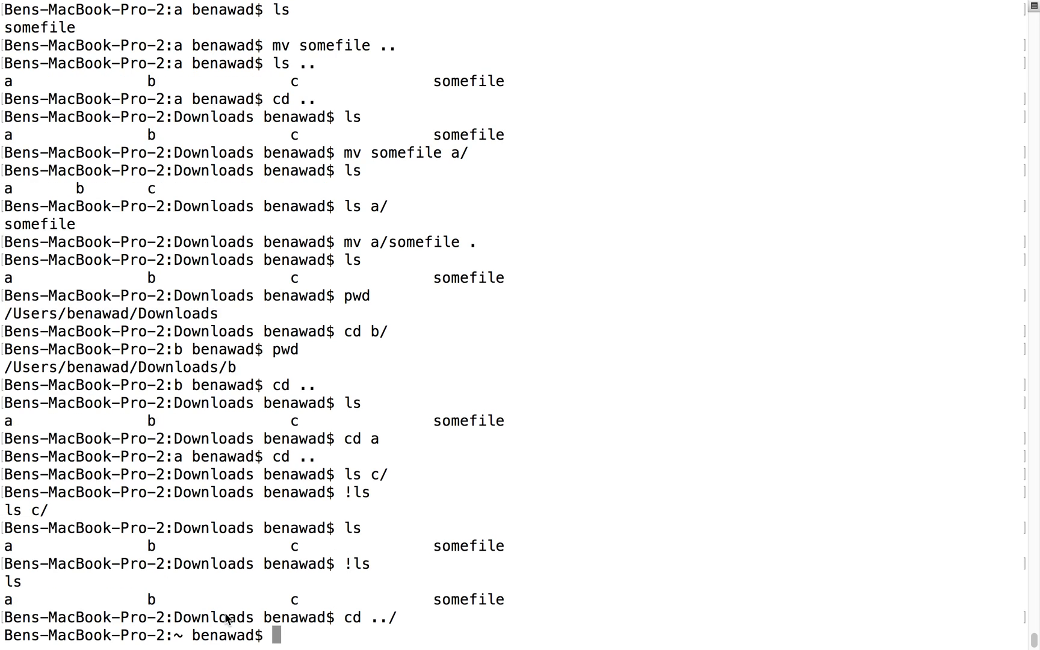
type("!ls")
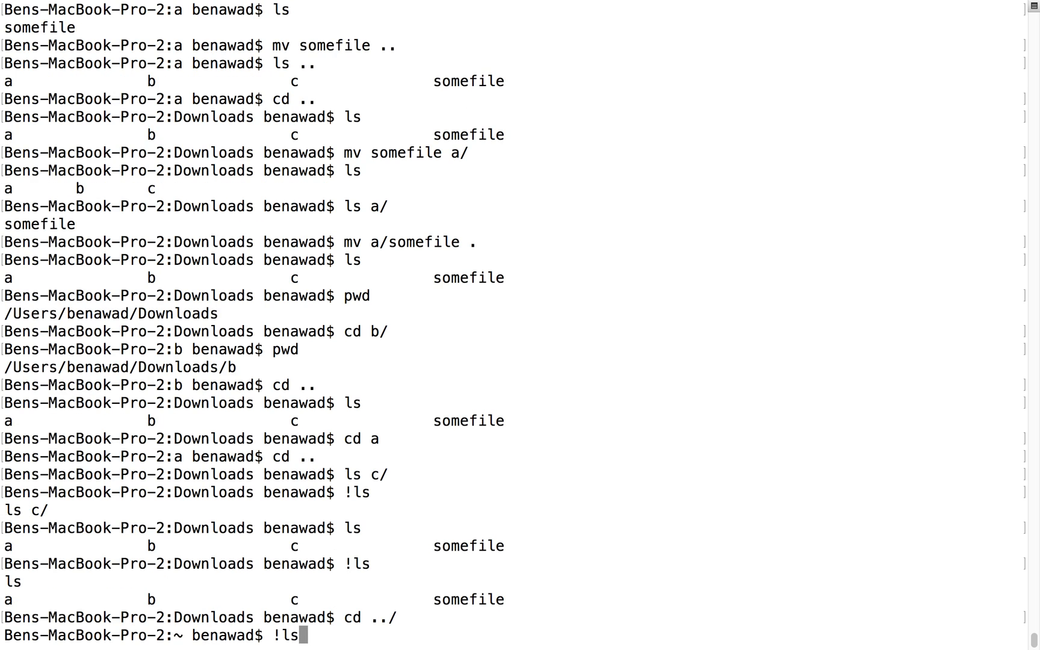
key("Return")
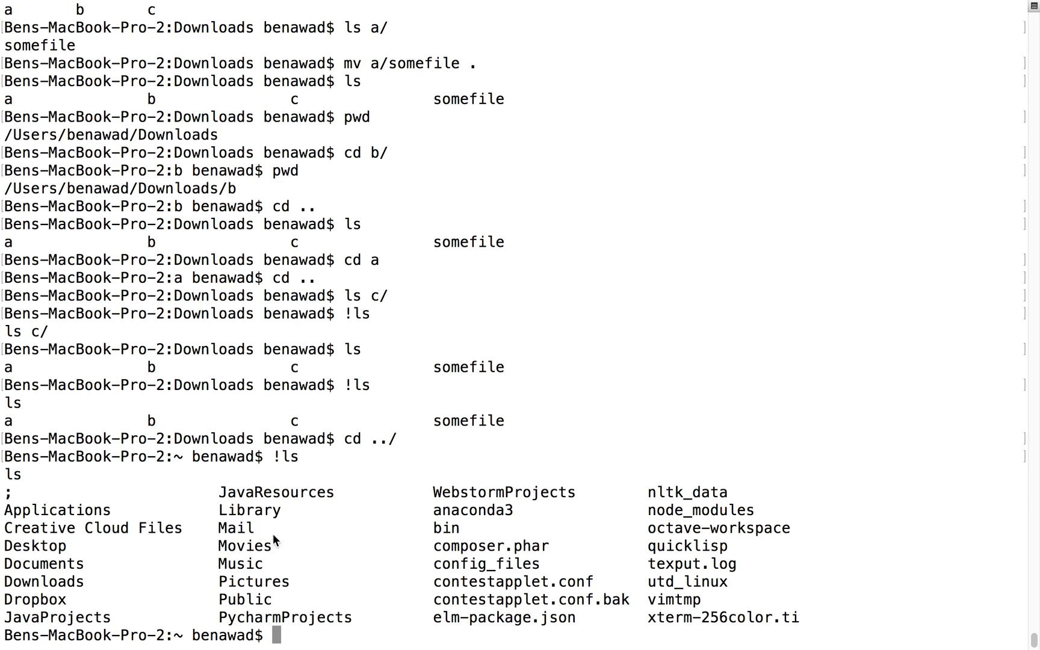
mouse_move(369, 397)
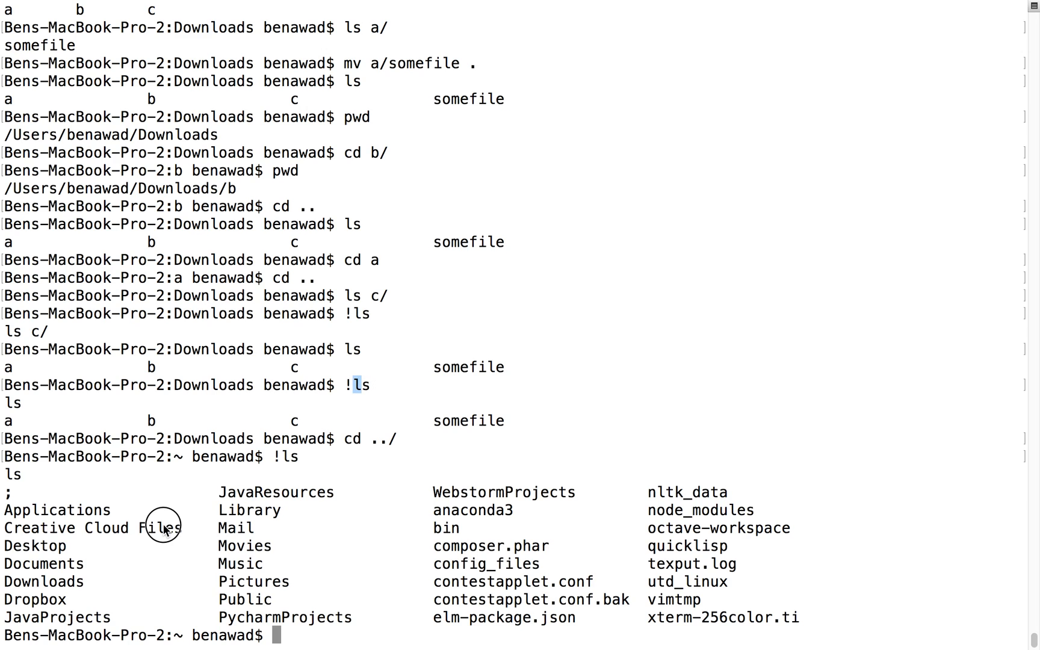
mouse_move(393, 478)
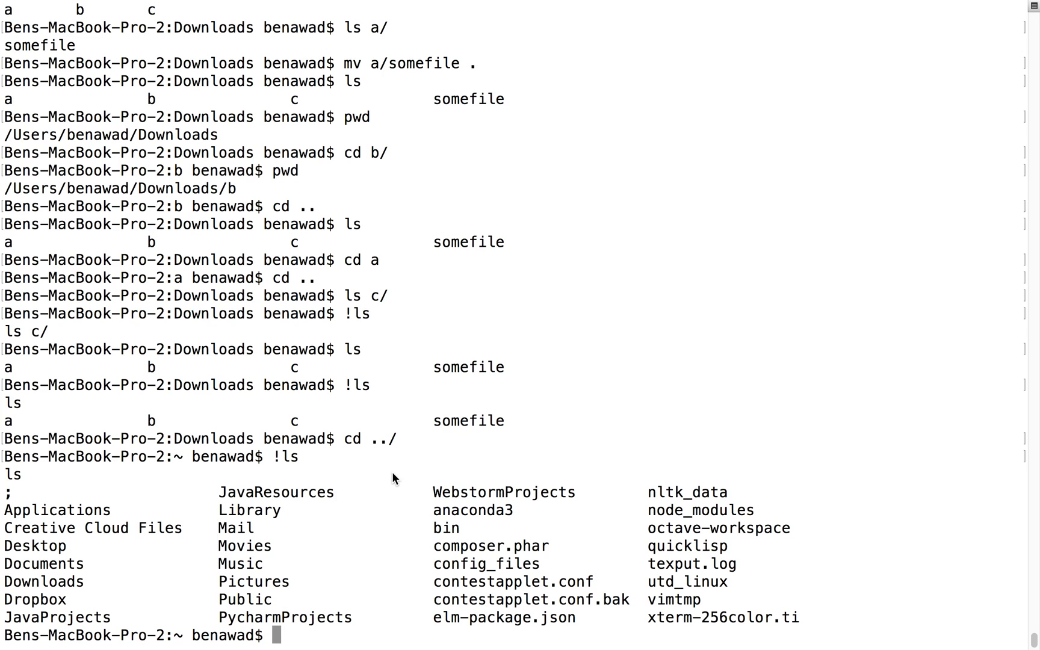
mouse_move(345, 393)
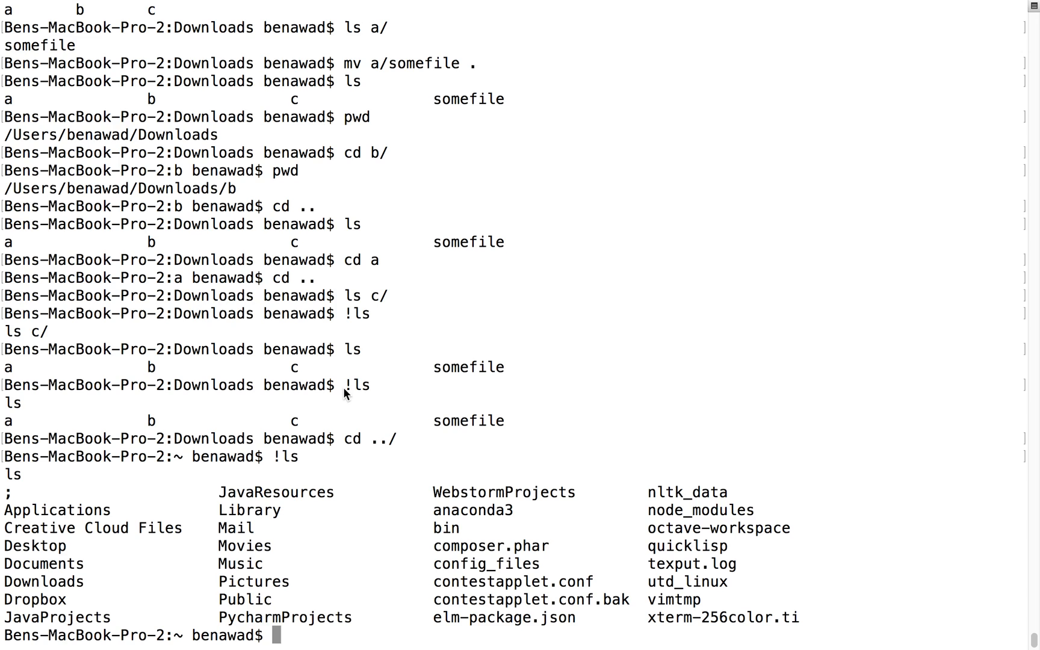
Repeat the last cd from history (fails), then move into Desktop via cd ~/Desktop/.
key("Return")
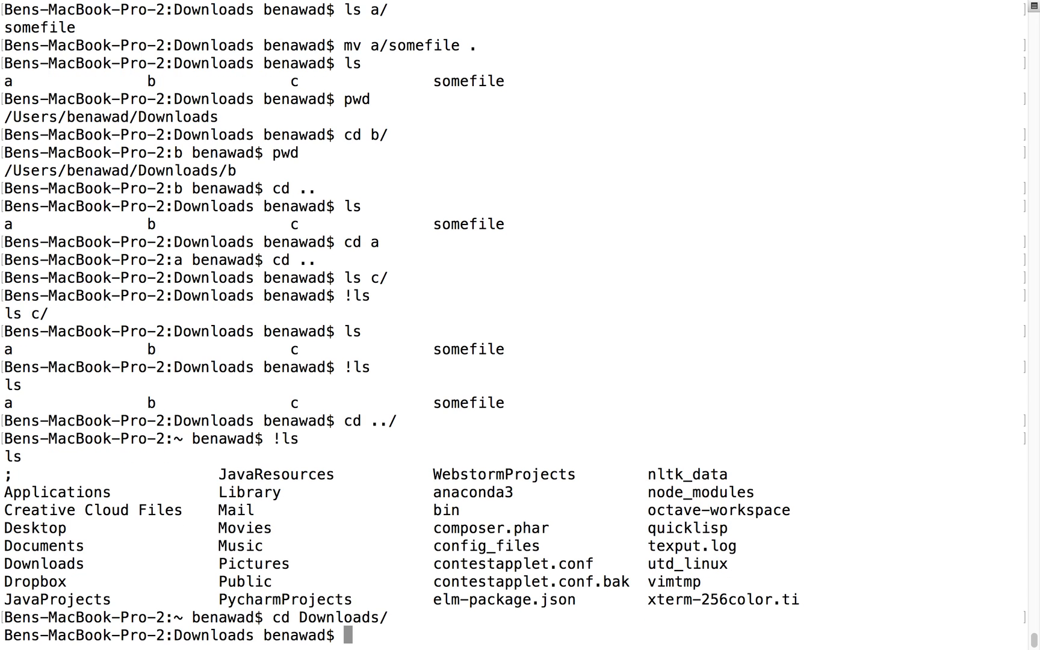
type("!")
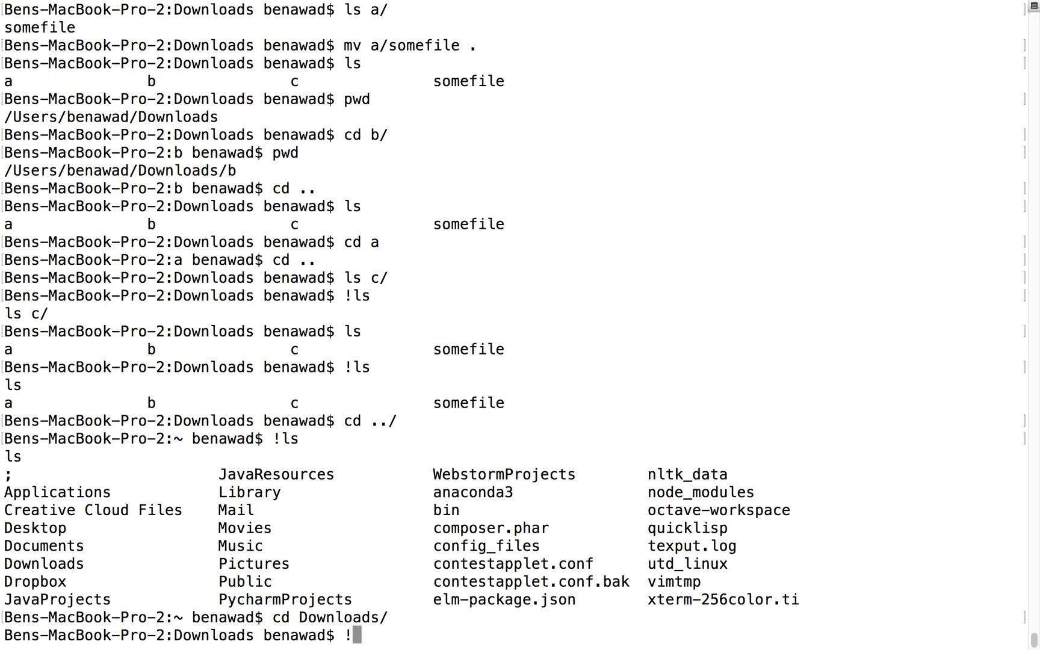
type("cd")
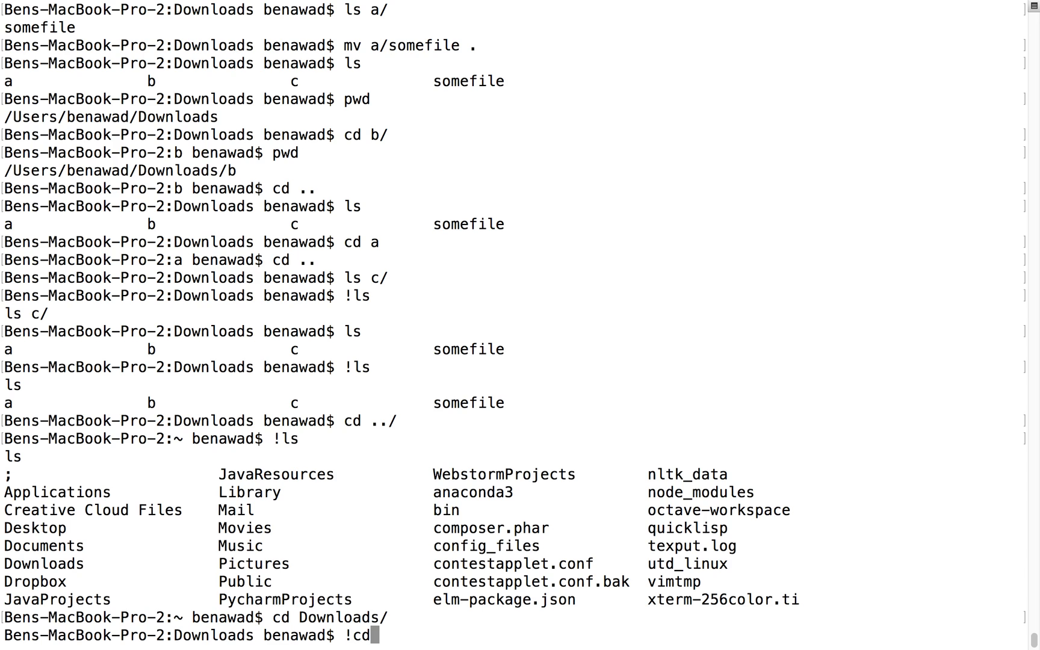
key("Return")
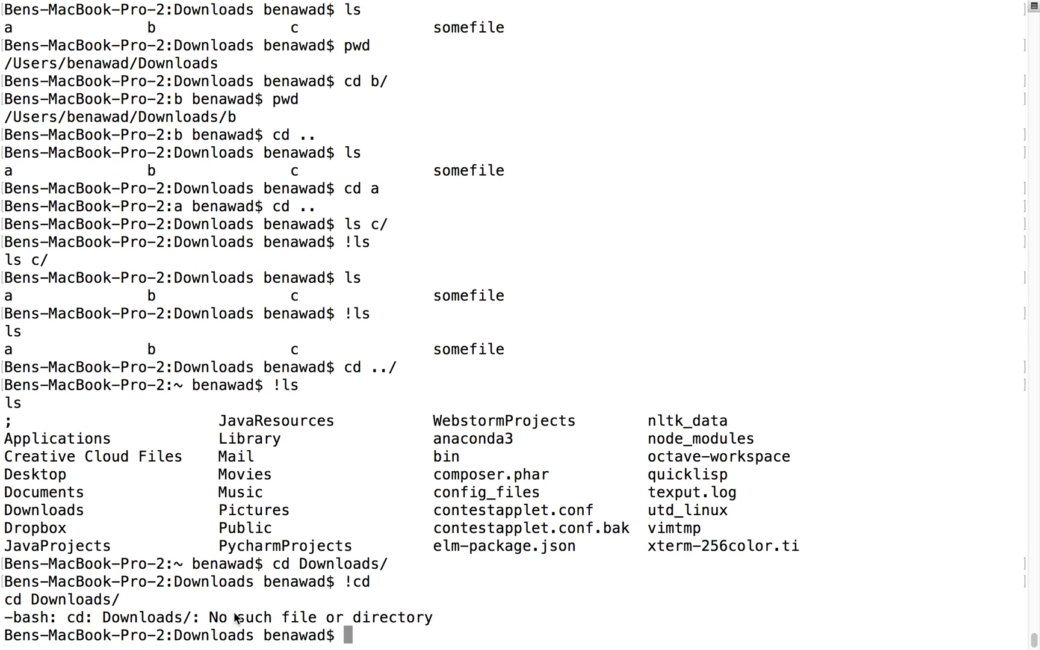
type("cd ~")
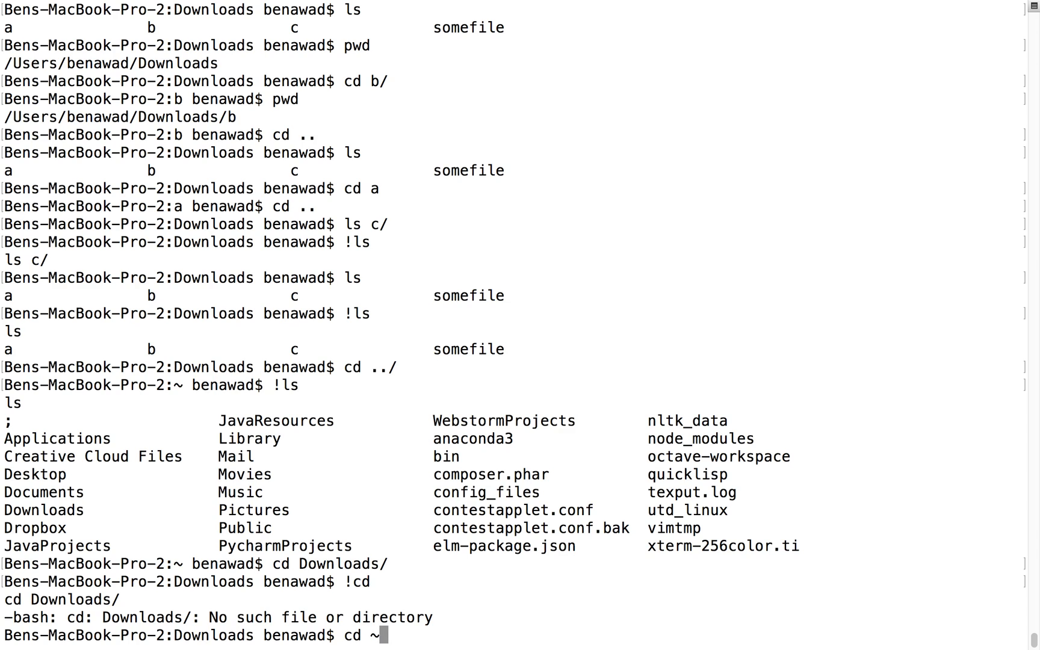
type("/Do")
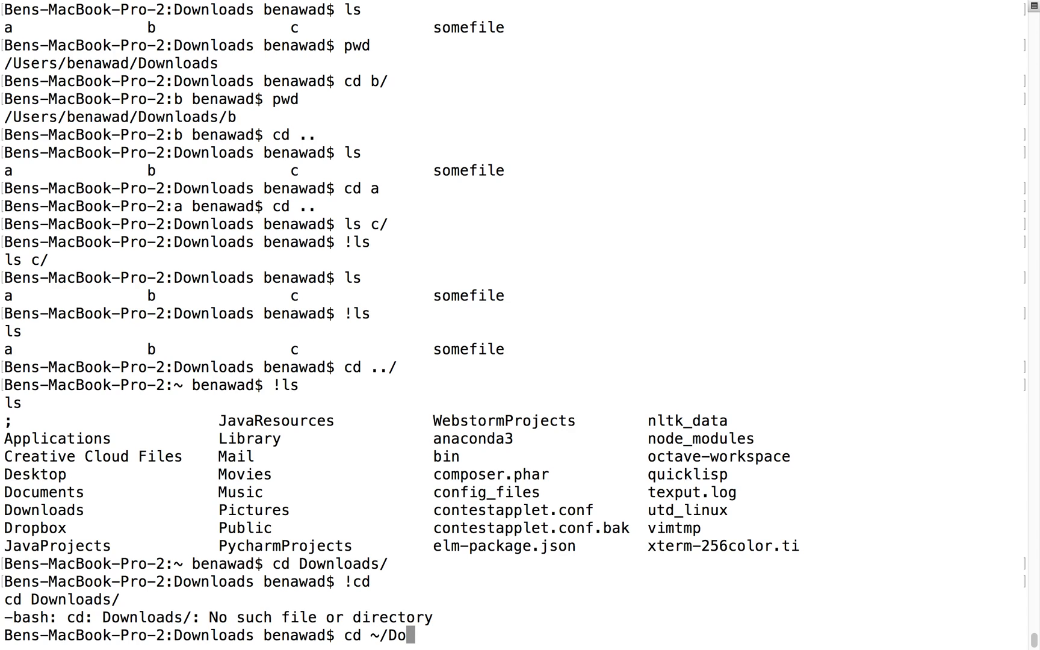
key("Return")
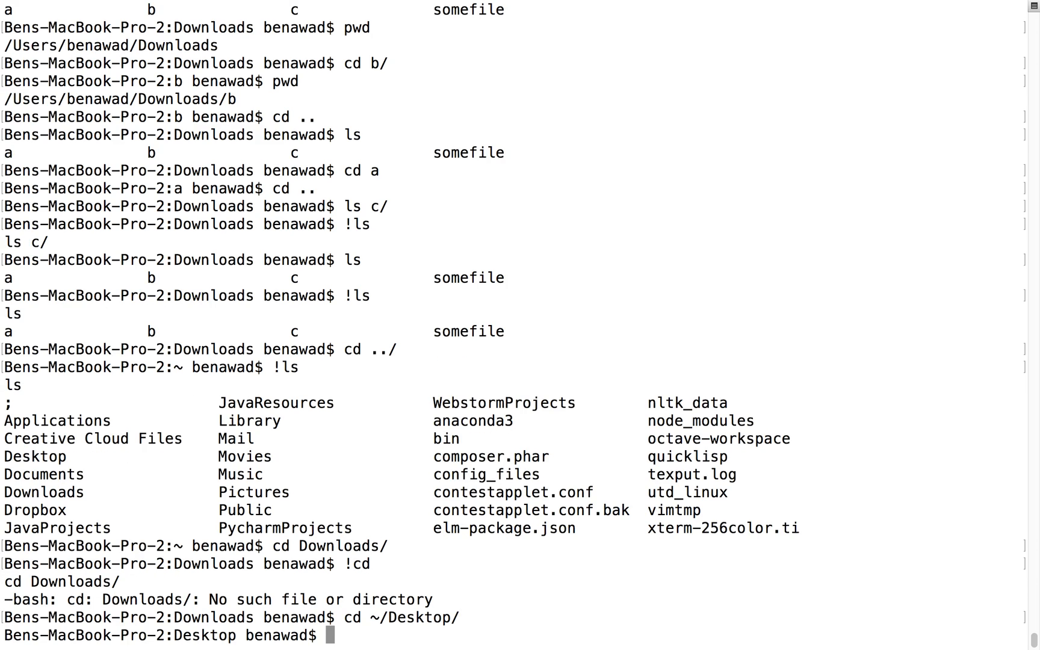
List the Desktop contents and rerun the Desktop cd from history with !cd.
type("cd")
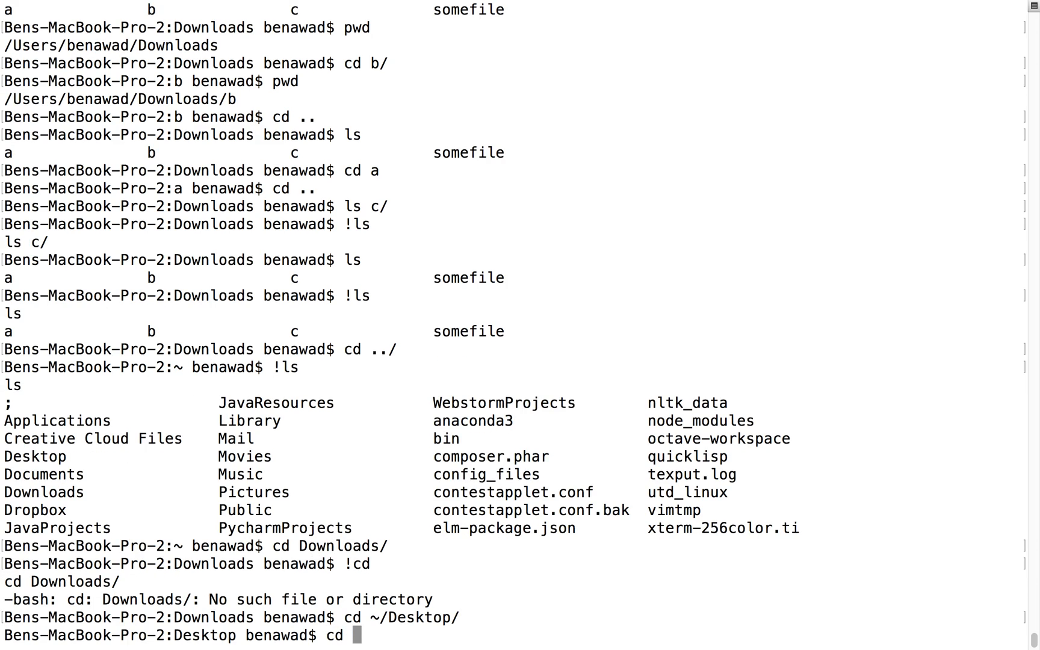
key("Backspace")
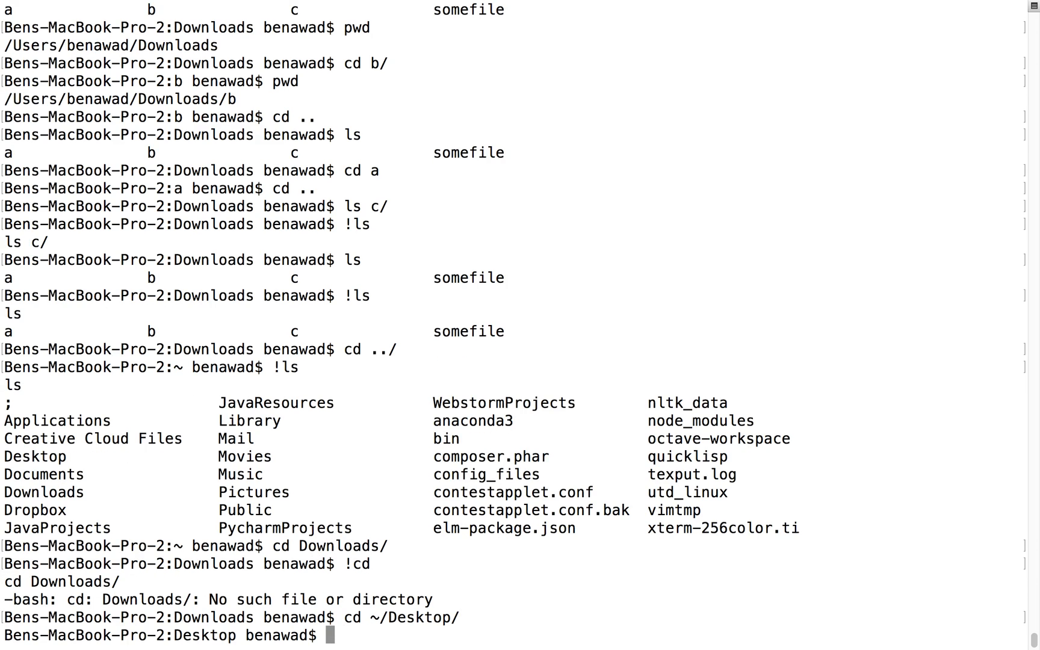
type("l")
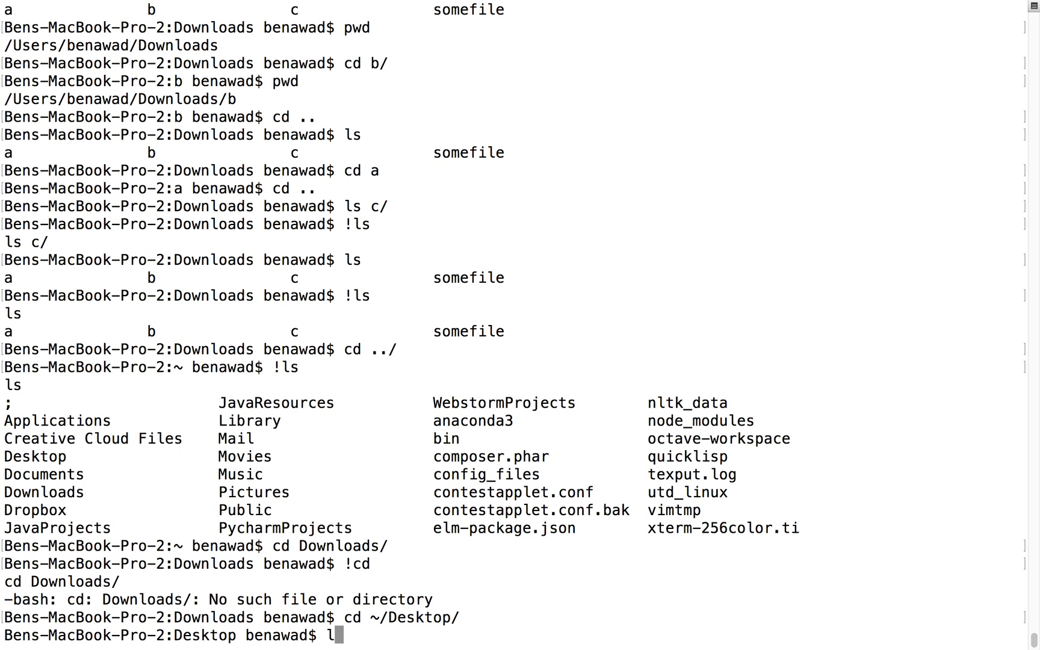
key("Return")
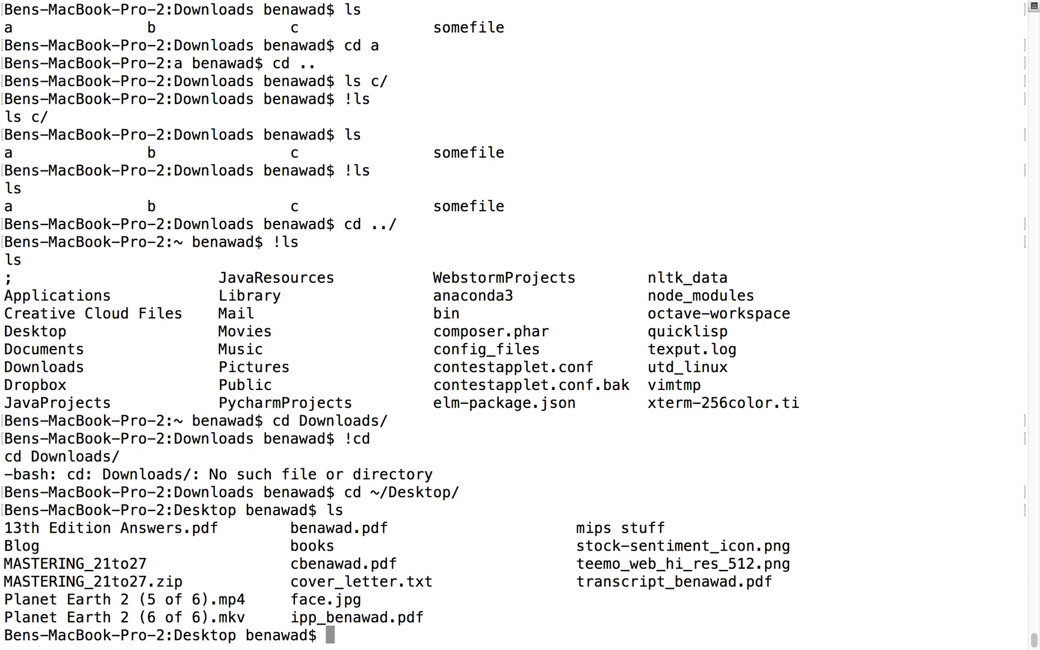
type("!")
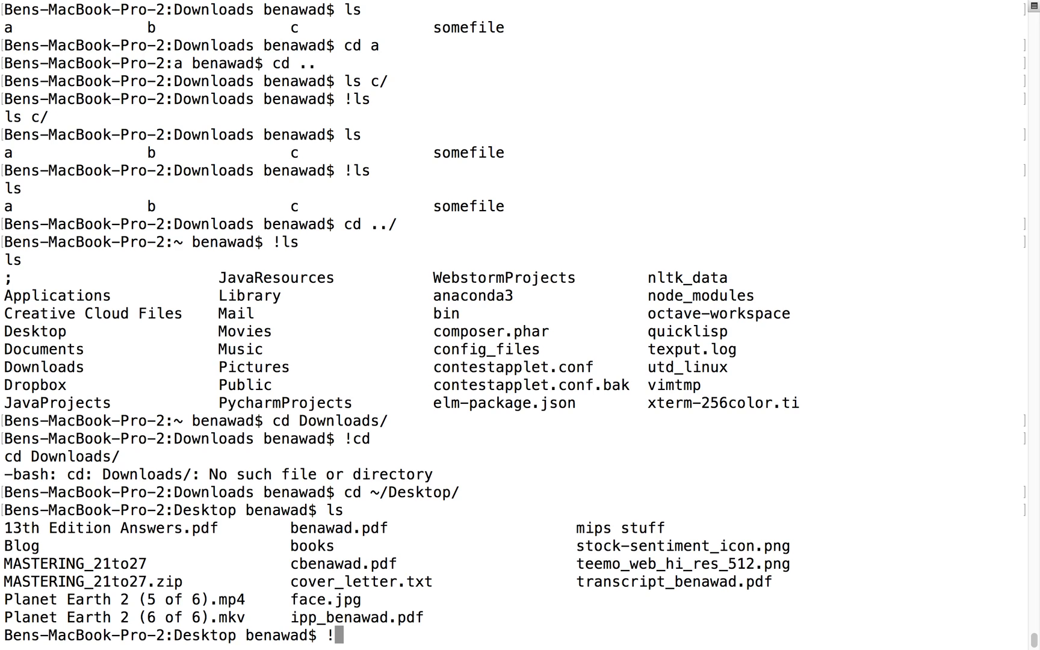
key("Return")
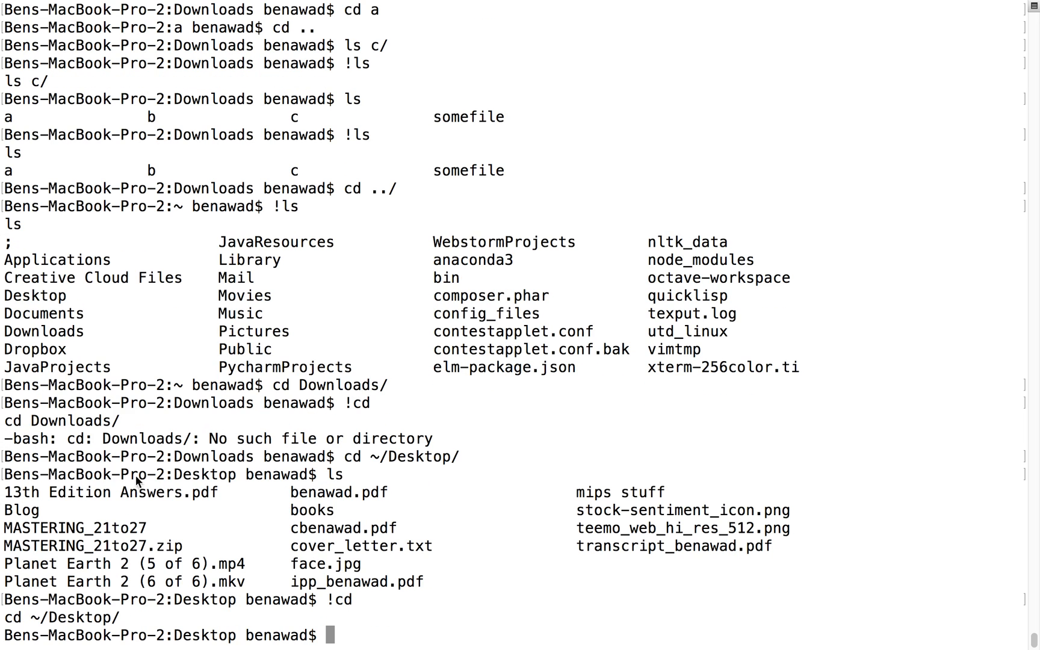
double_click(206, 634)
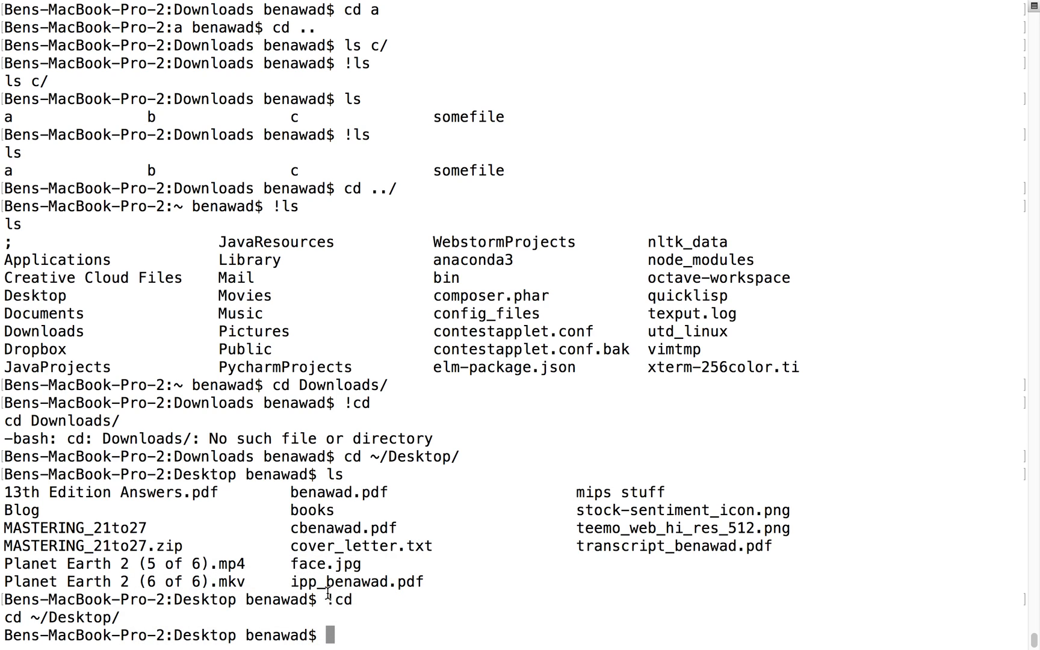
mouse_move(474, 278)
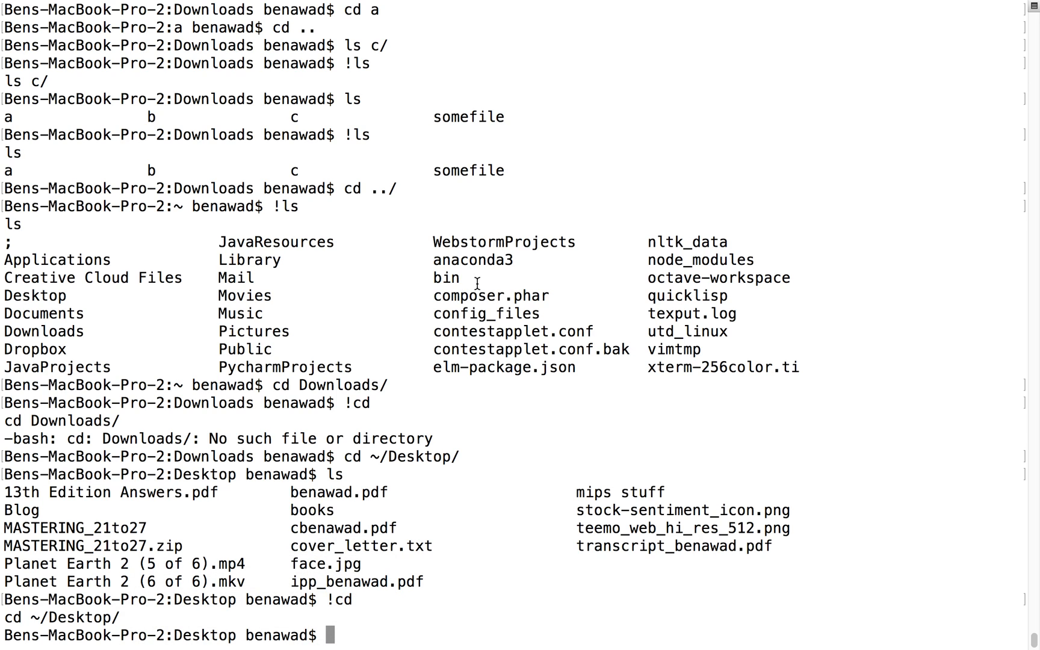
Try rm a b c d on Desktop, which reports no such files.
type("r")
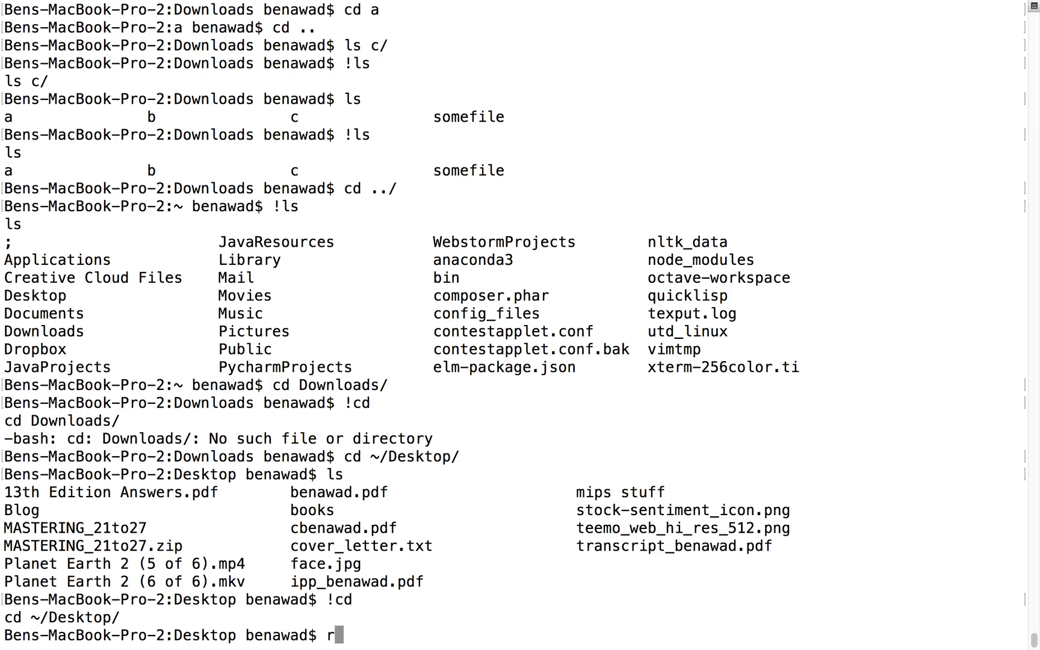
type("m")
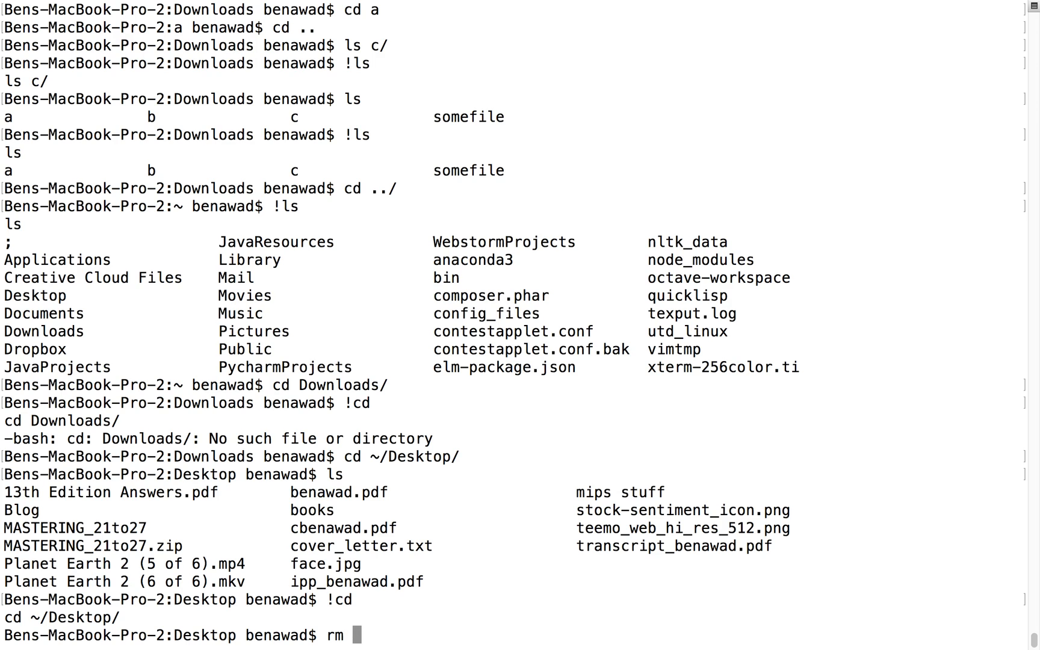
type("a b")
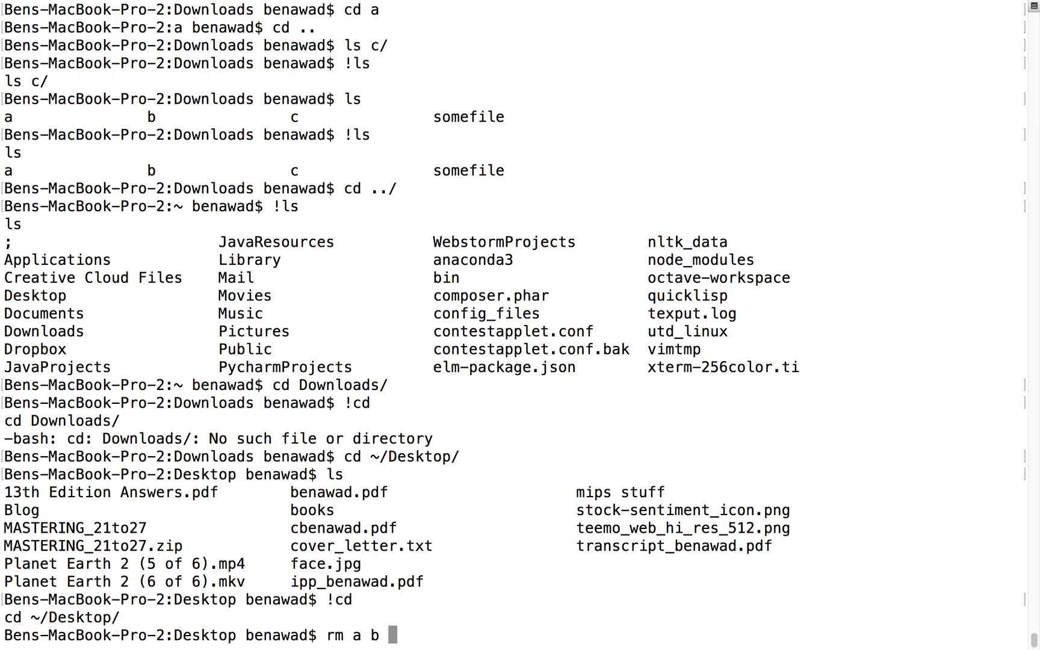
type("c d")
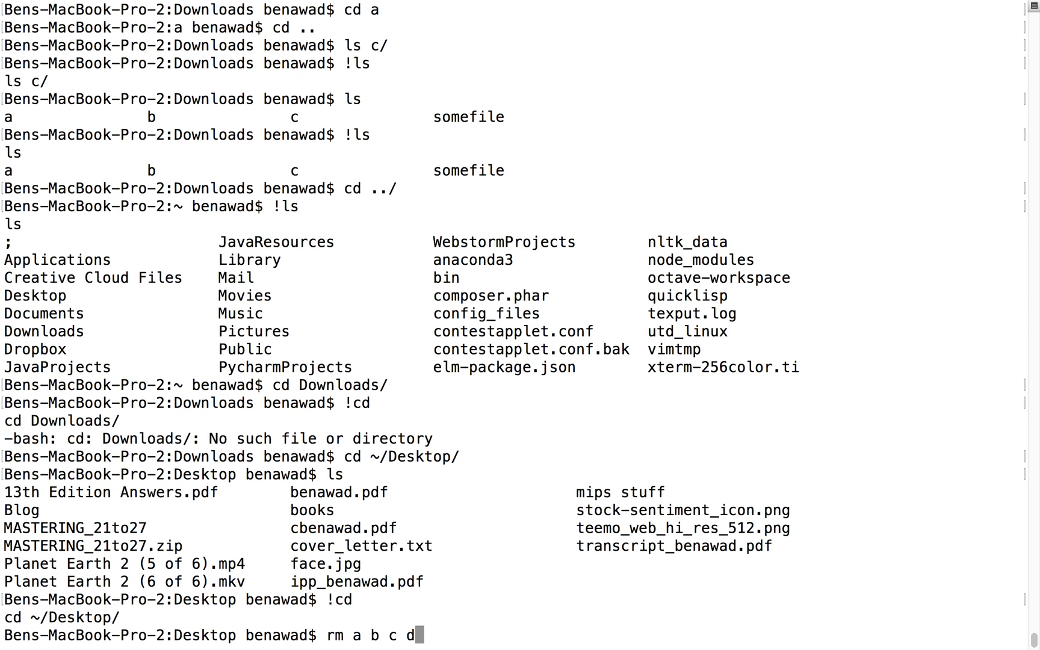
key("Return")
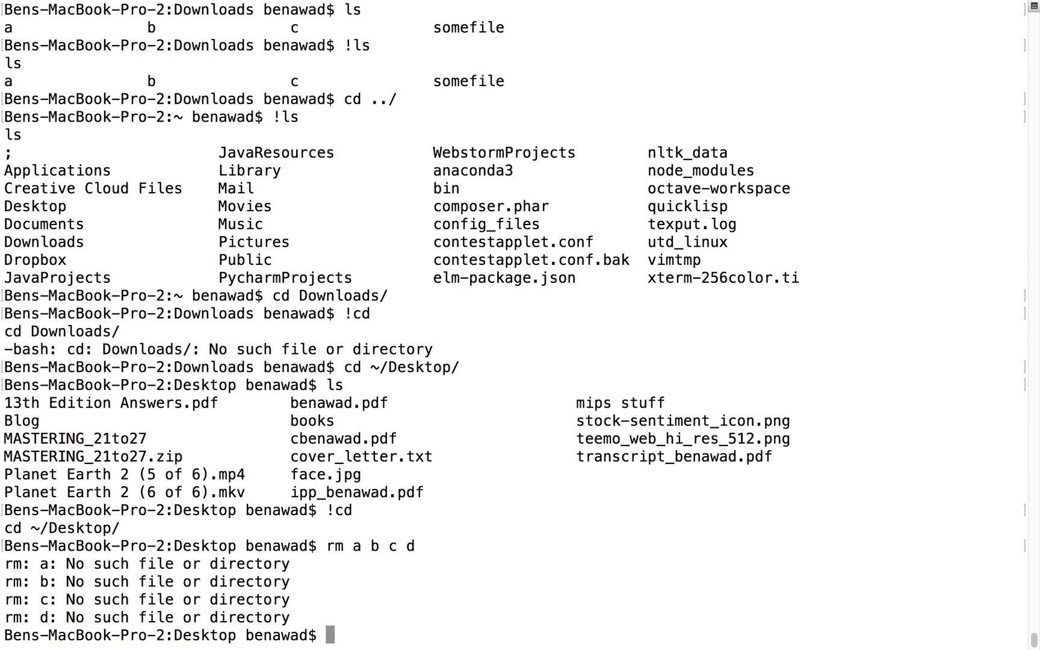
Repeat the failing removal with !rm, then cancel a partly typed history command.
type("!")
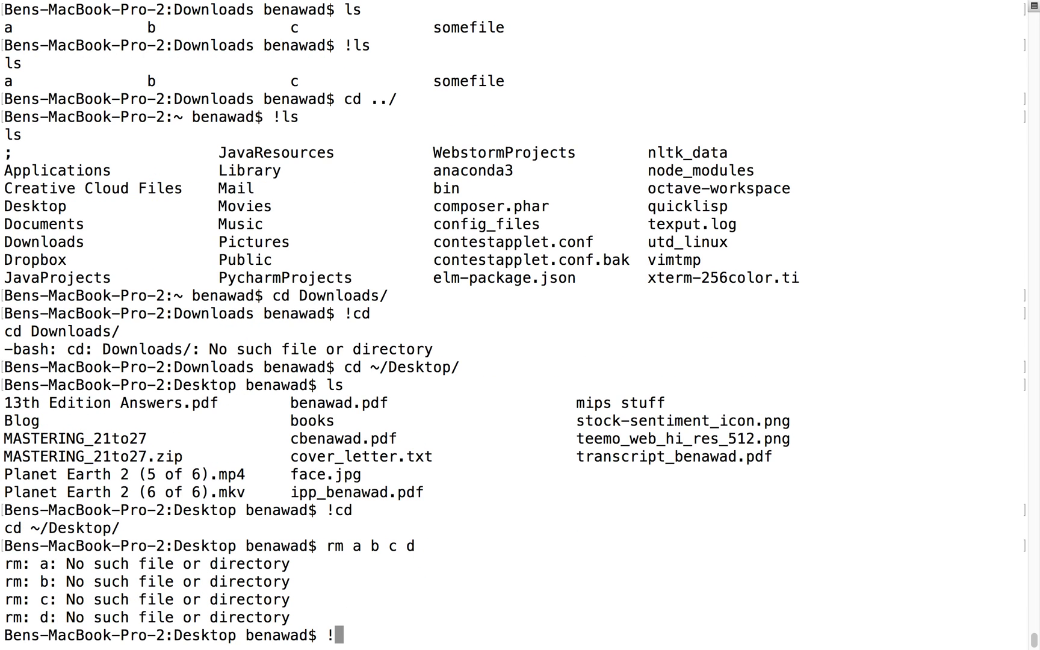
key("Return")
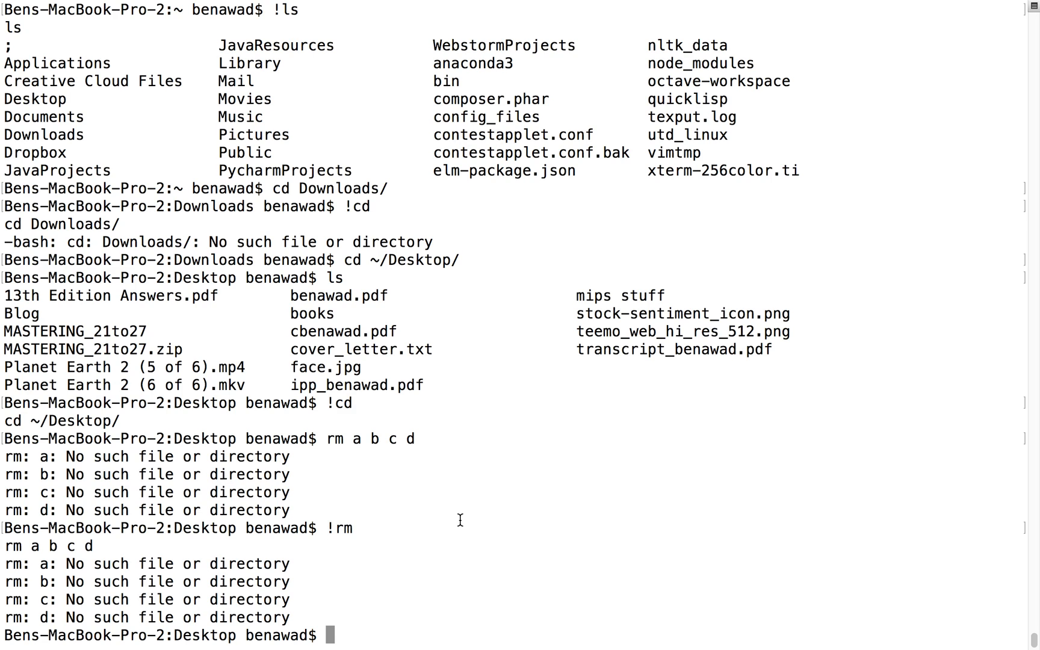
mouse_move(460, 518)
type("!r")
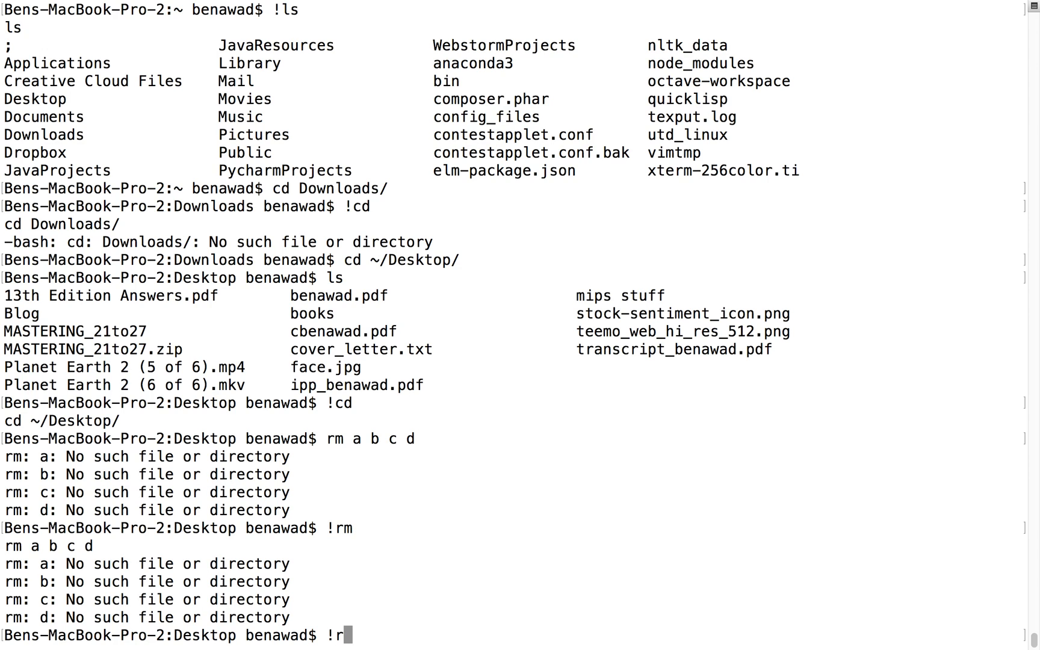
key("Backspace")
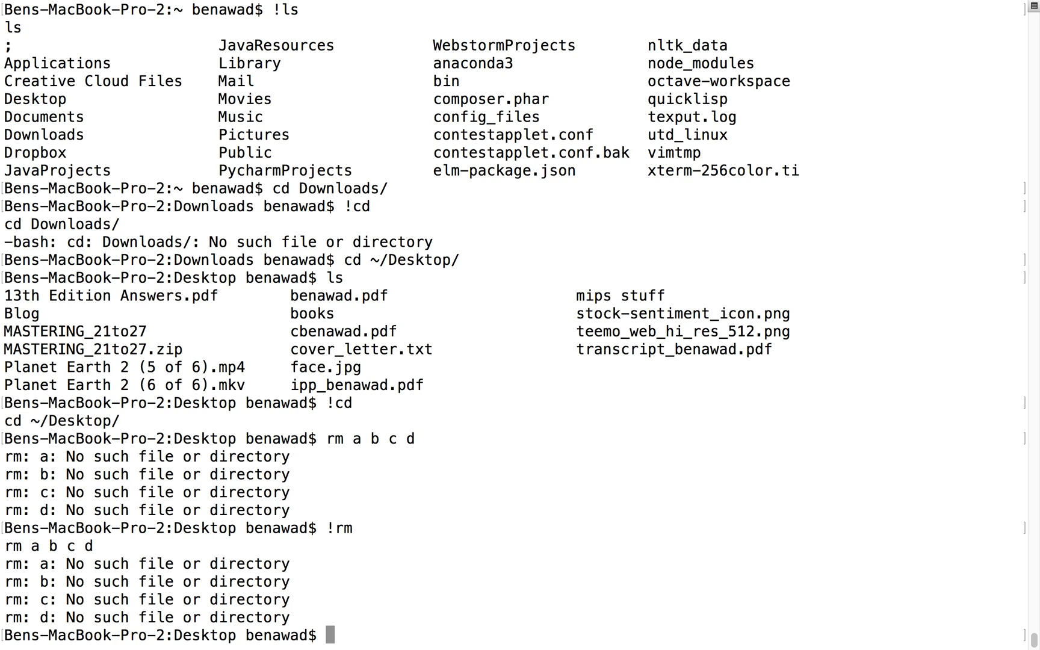
mouse_move(394, 537)
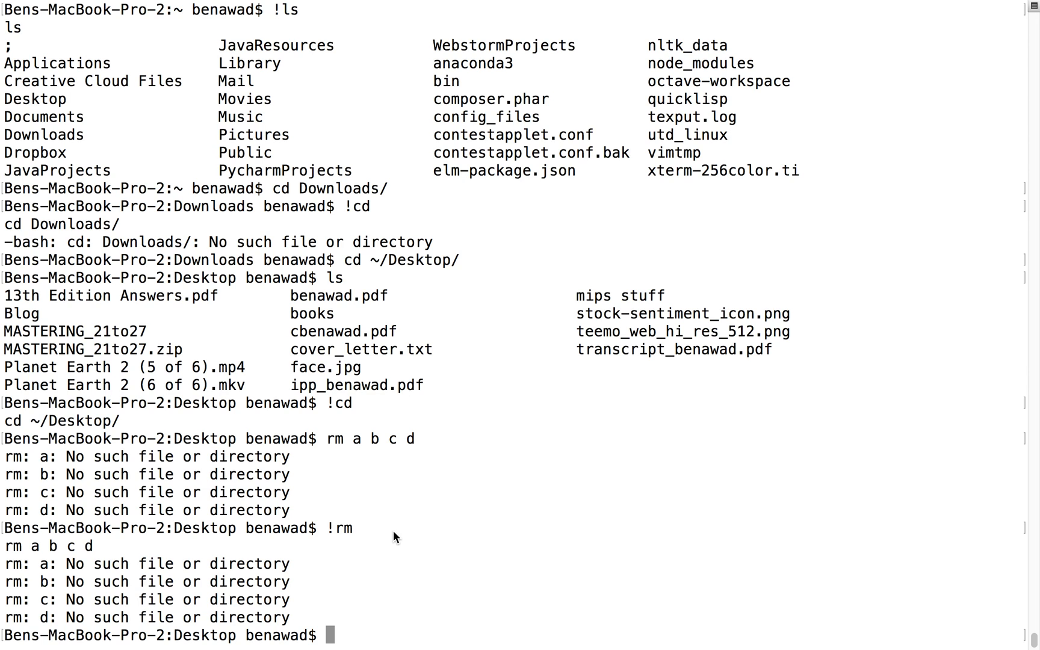
Rerun ls from history, print the path /Users/benawad/Desktop, and run cd . staying on Desktop.
type("!rm")
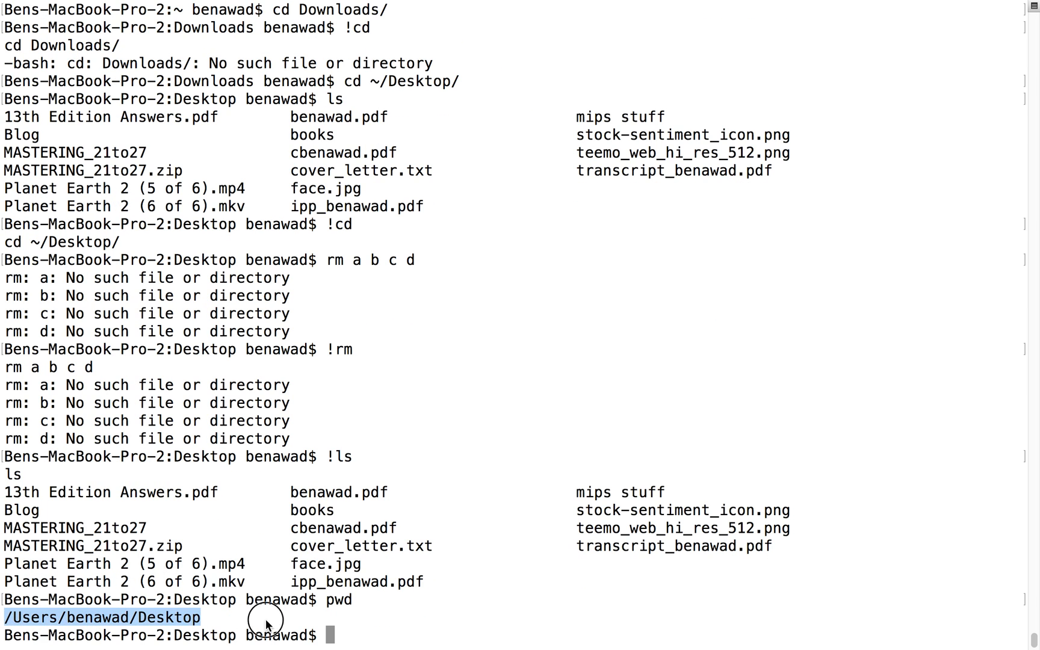
type("cd /")
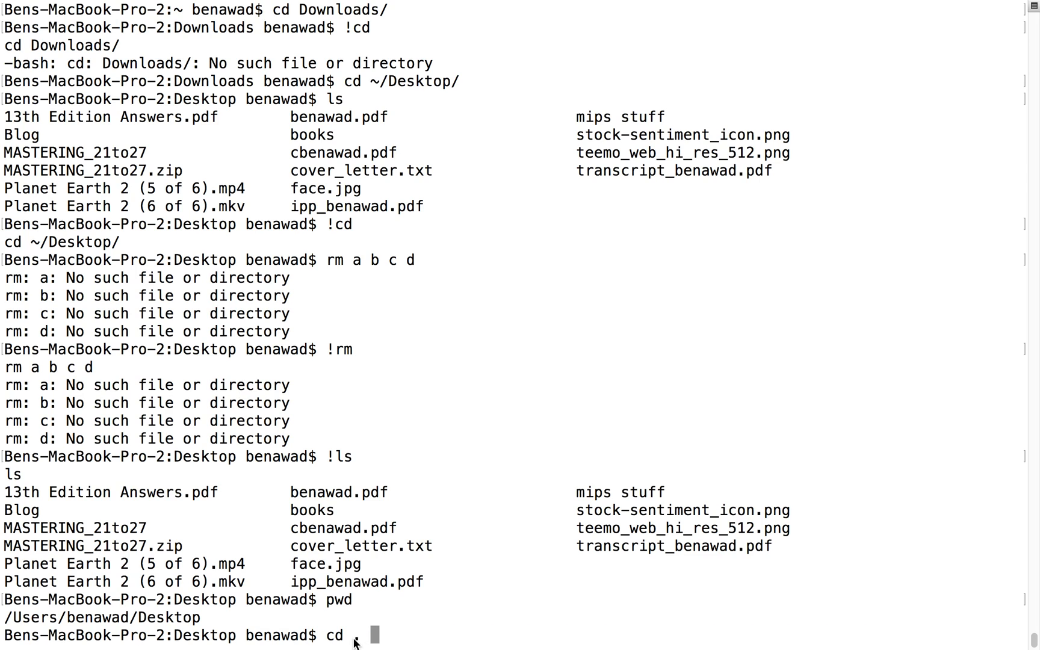
type(".")
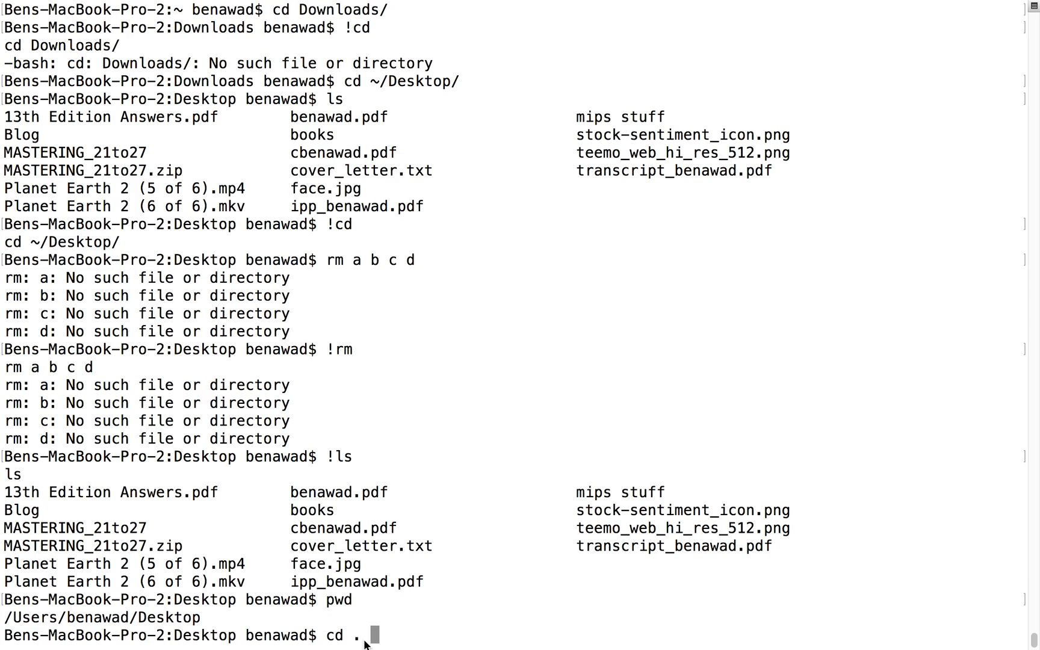
key("Return")
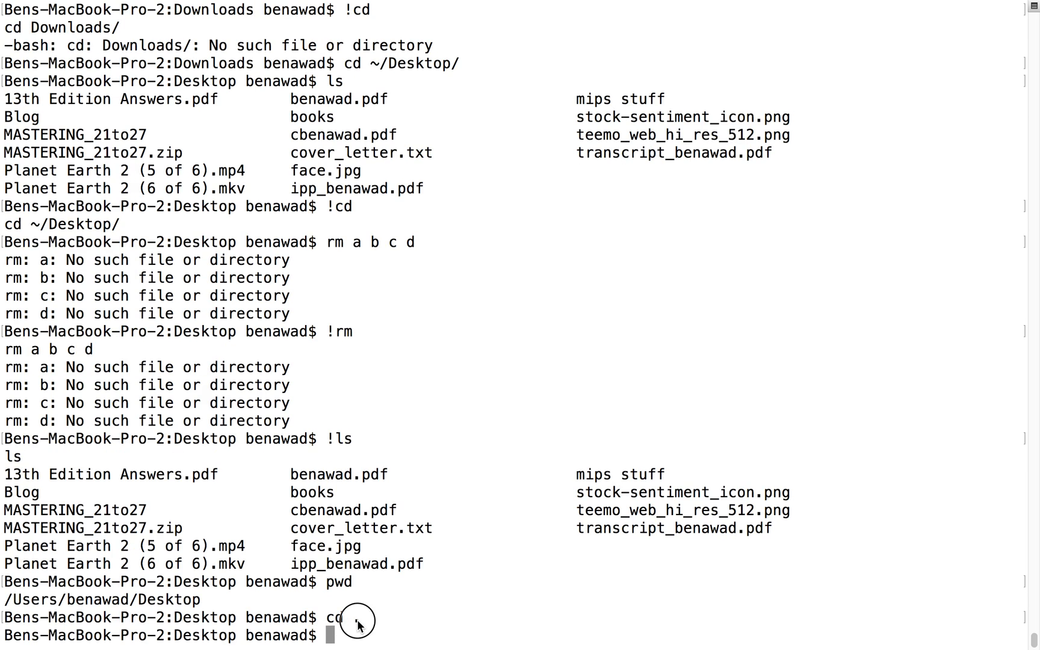
type(".")
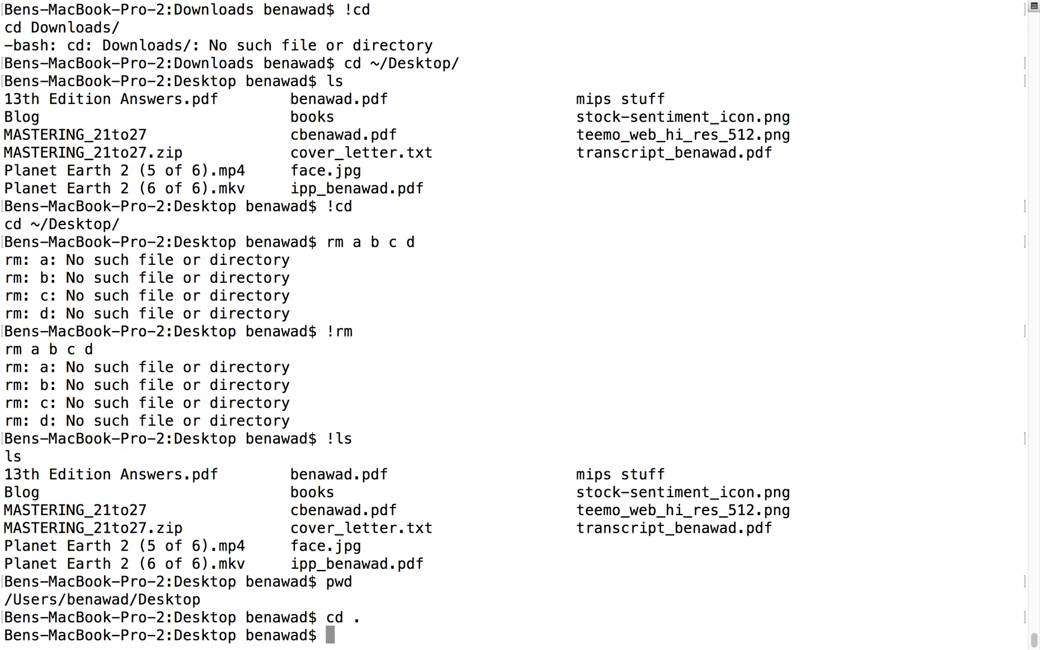
mouse_move(355, 544)
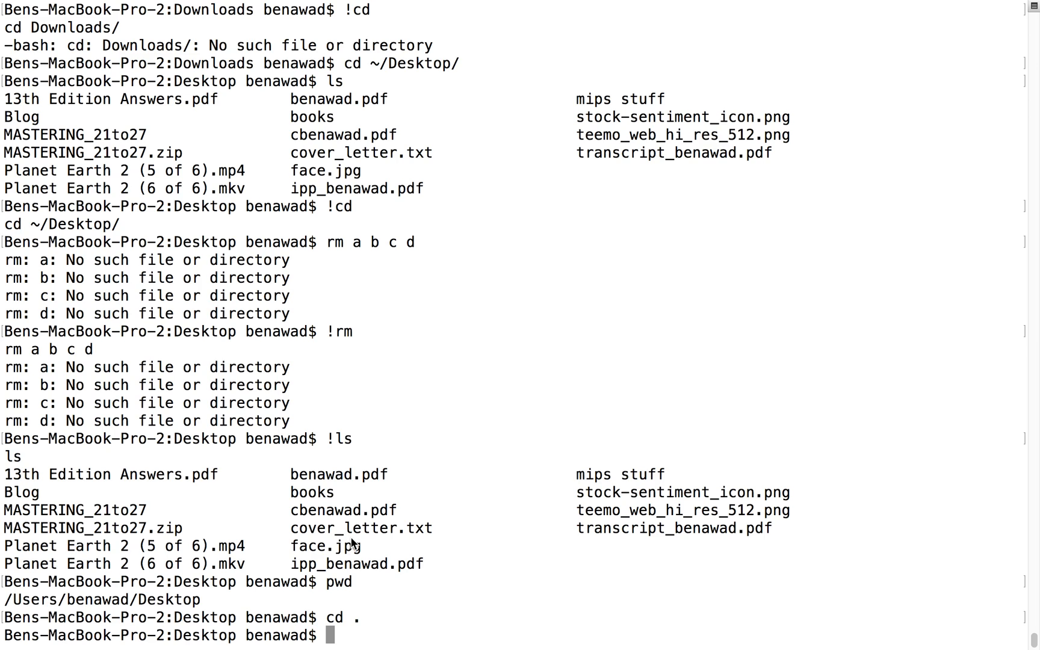
mouse_move(601, 131)
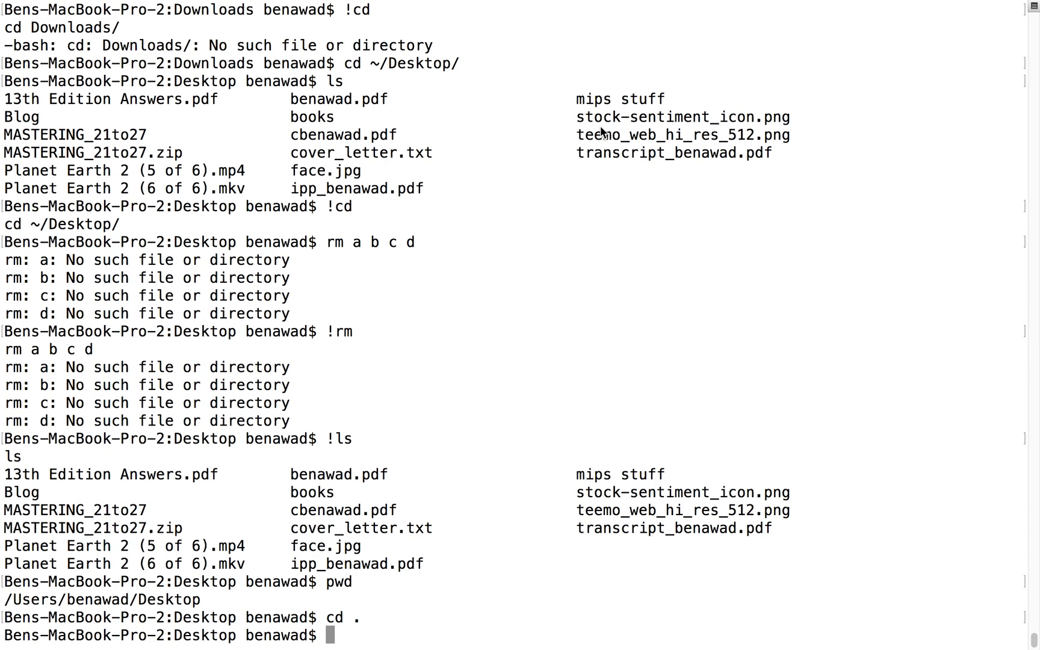